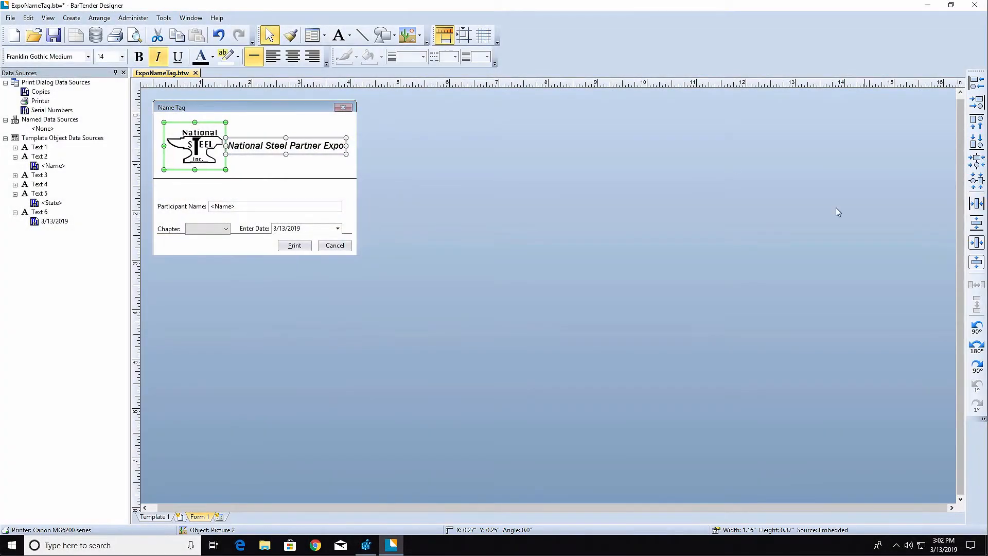
Preview the Name Tag form, choosing a chapter, an entry date and a participant name.
{"action": "left_click", "coordinate": [335, 245]}
{"action": "type", "text": "John M"}
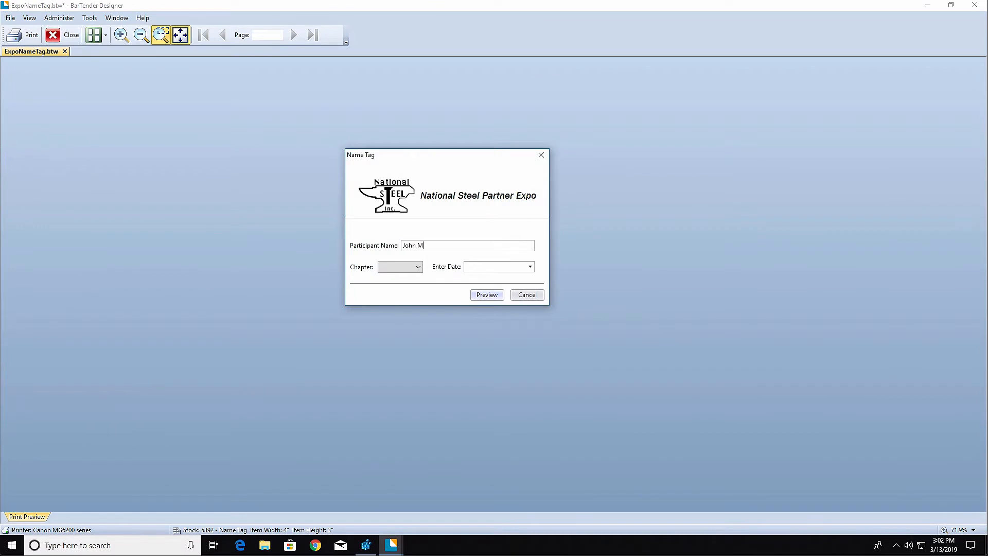
{"action": "left_click", "coordinate": [418, 267]}
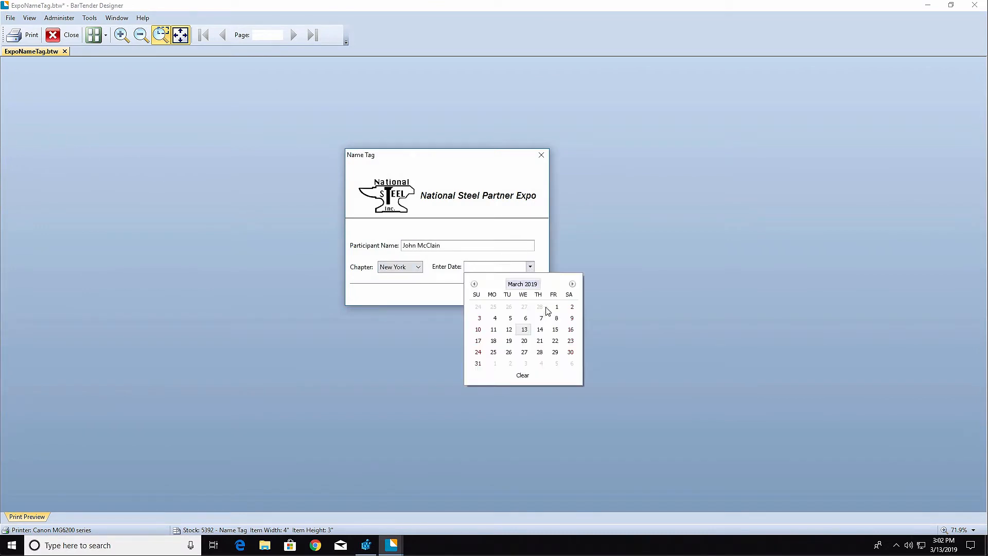
{"action": "left_click", "coordinate": [554, 329]}
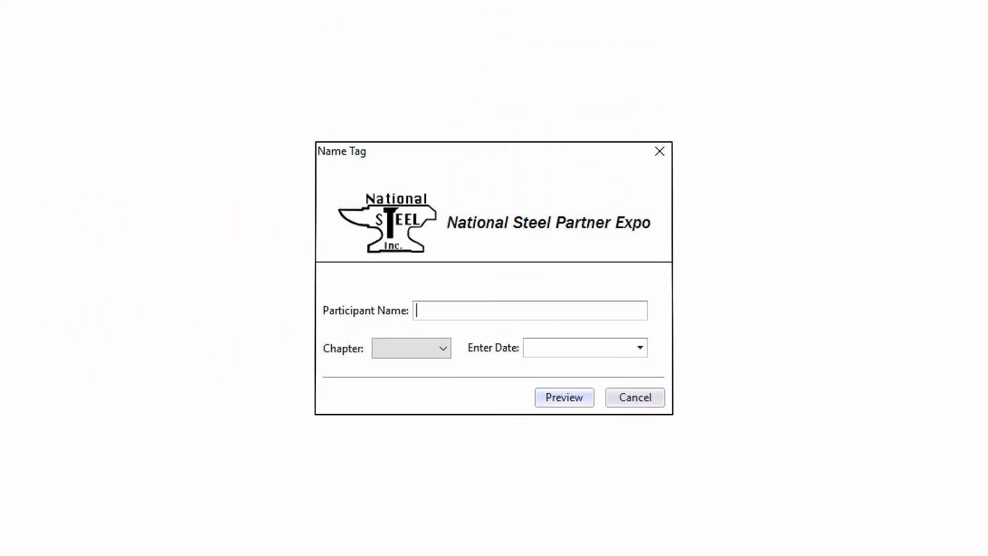
{"action": "left_click", "coordinate": [562, 397]}
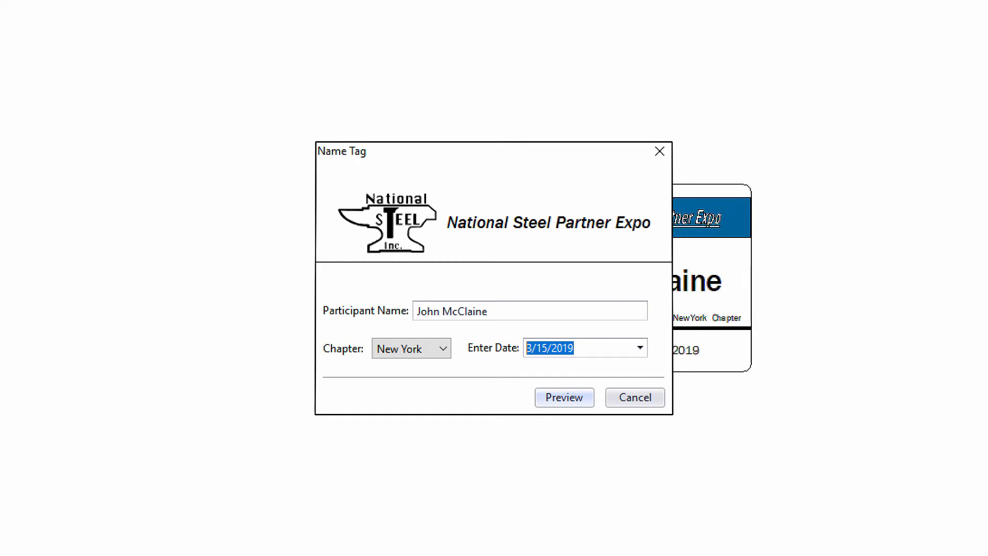
{"action": "left_click", "coordinate": [563, 397]}
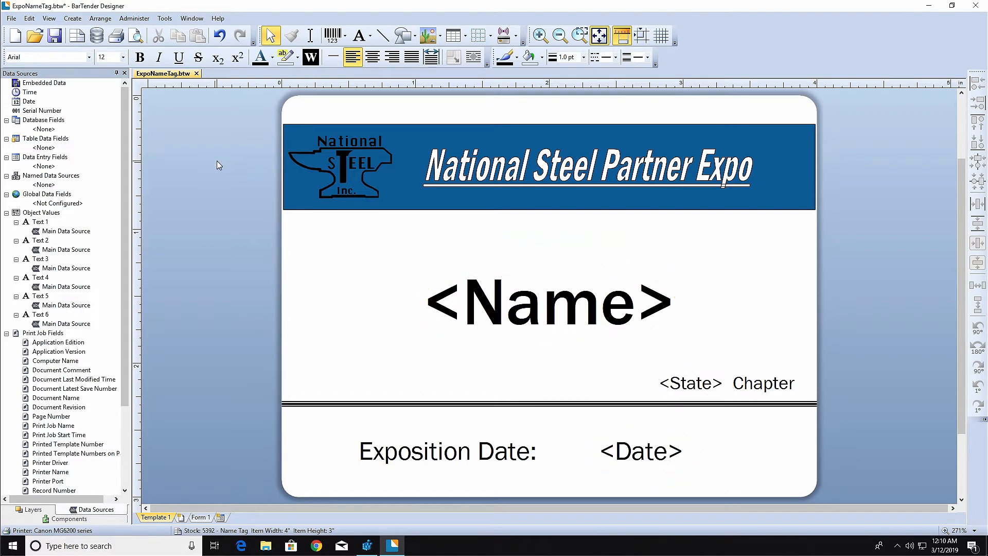
Switch from the name tag design to the Form 1 data entry form.
{"action": "left_click", "coordinate": [199, 516]}
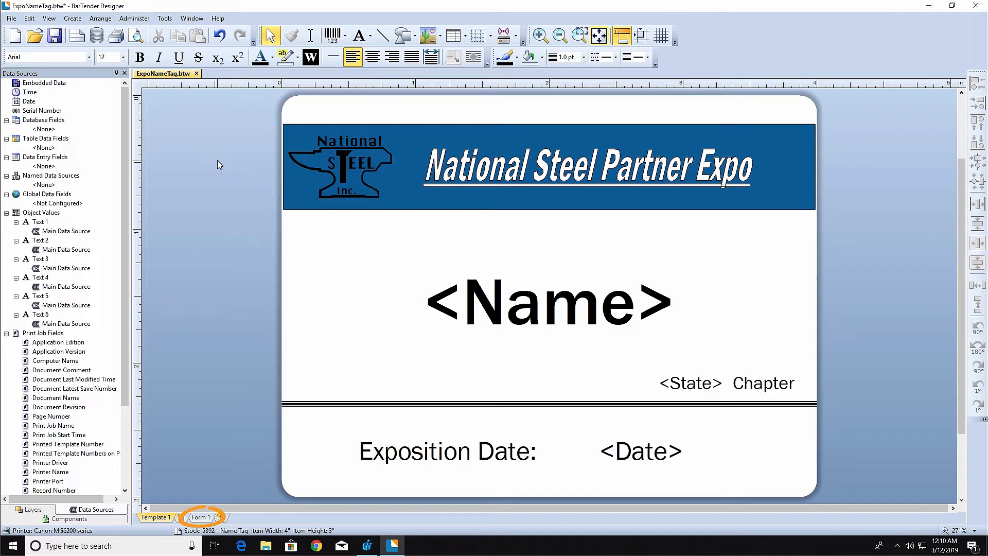
{"action": "mouse_move", "coordinate": [210, 187]}
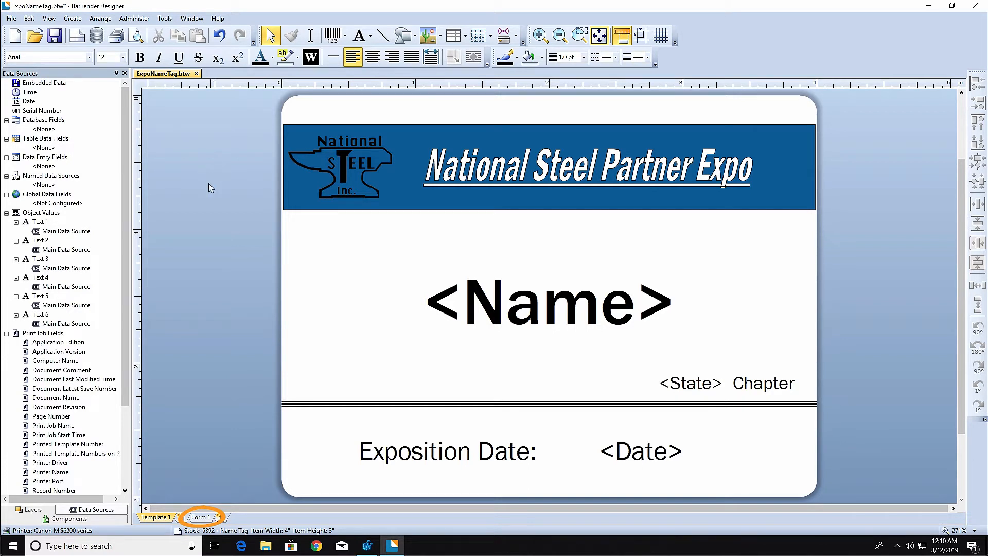
{"action": "mouse_move", "coordinate": [202, 516]}
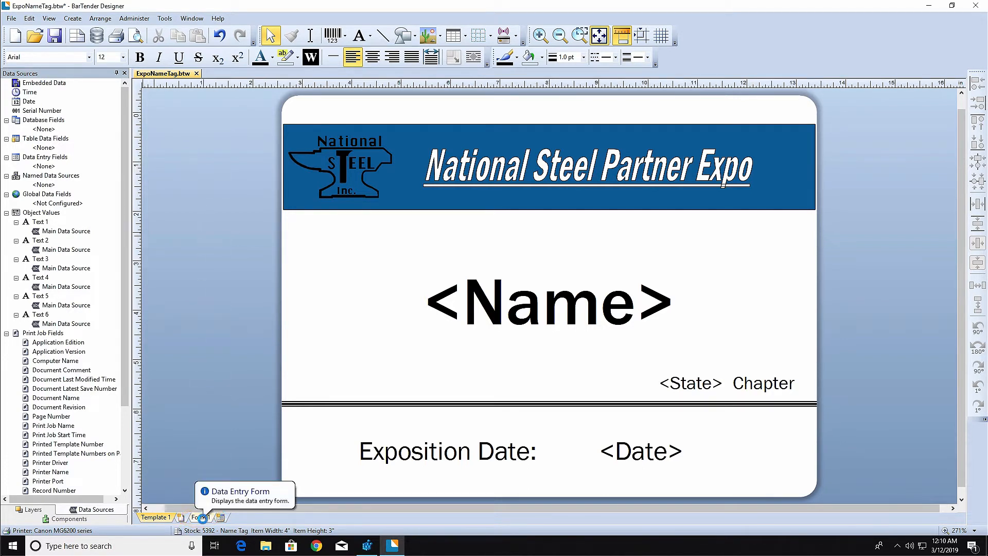
{"action": "left_click", "coordinate": [200, 517]}
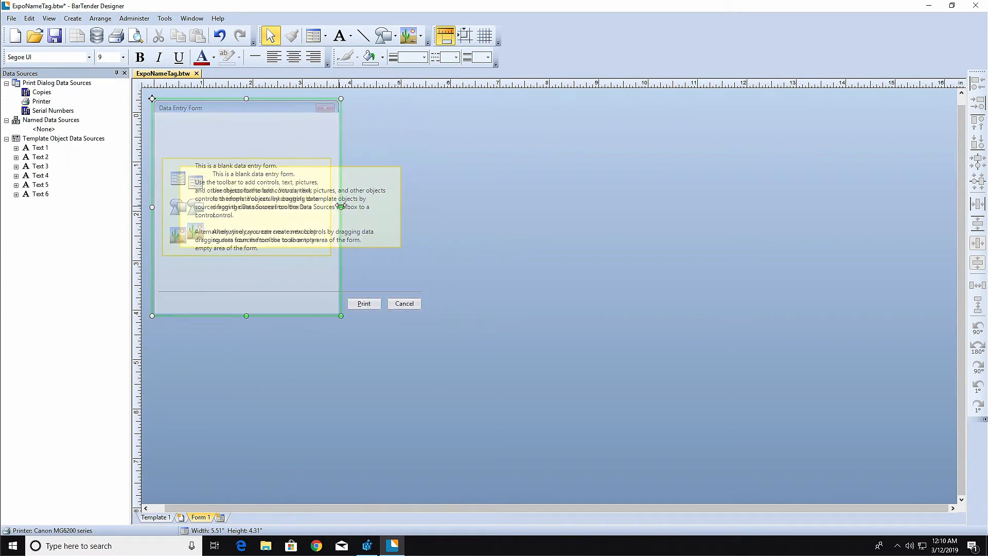
Title the form 'Participant Name Tag' in Form Properties, reviewing its font settings.
{"action": "right_click", "coordinate": [246, 208]}
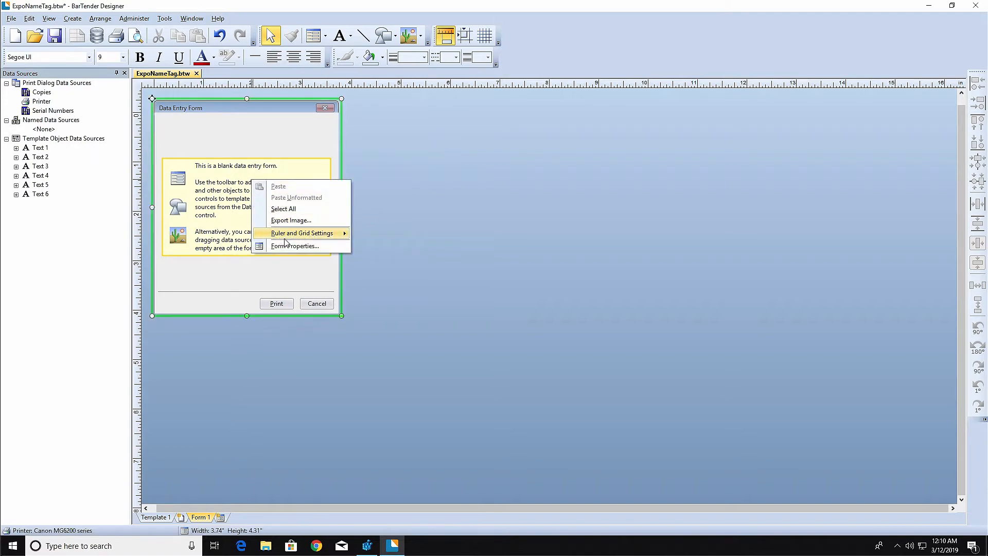
{"action": "left_click", "coordinate": [294, 245]}
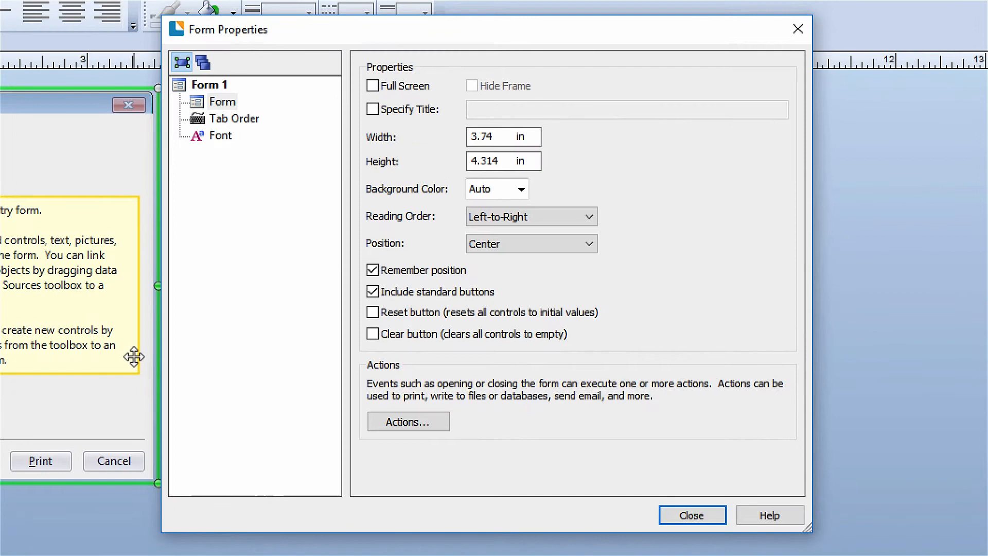
{"action": "left_click", "coordinate": [373, 109]}
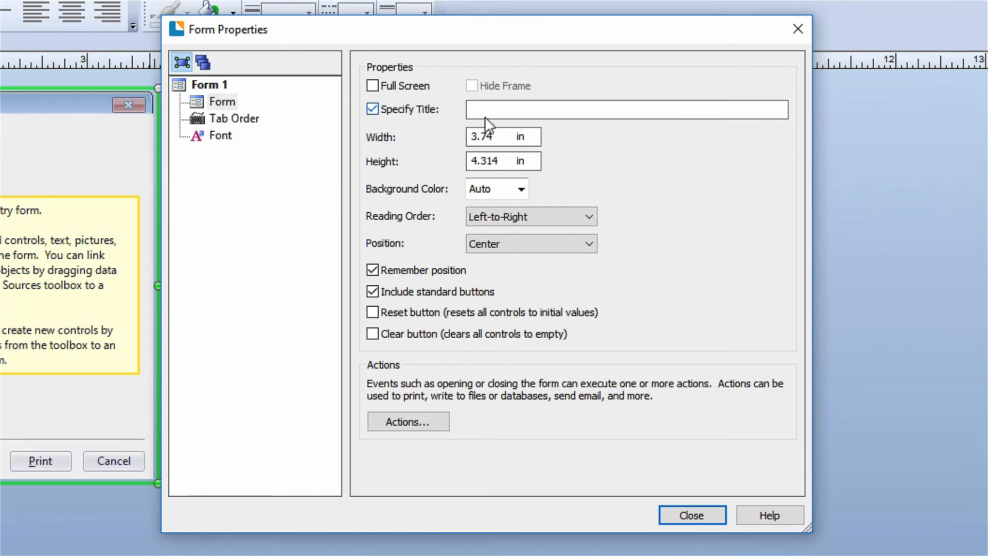
{"action": "type", "text": "Partici"}
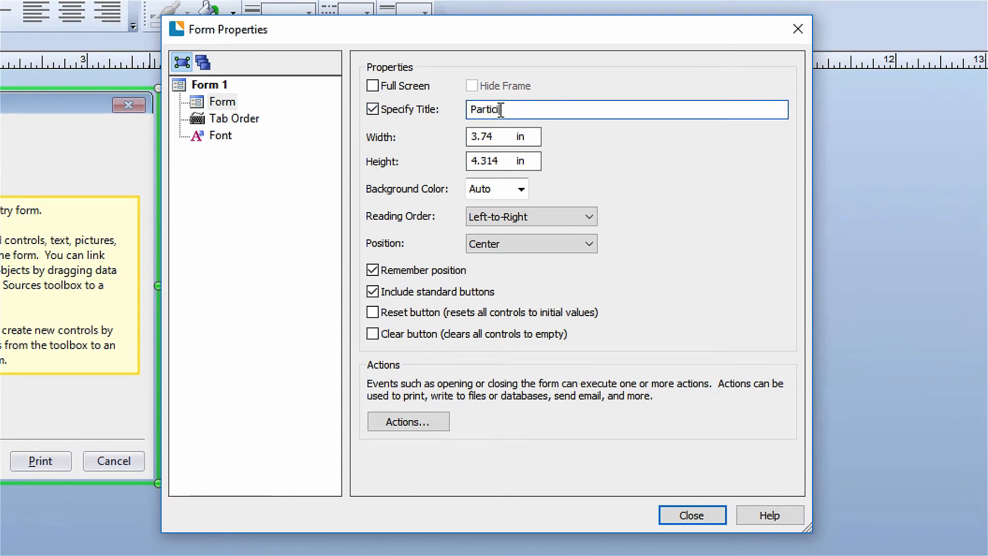
{"action": "type", "text": "pant Name Tag"}
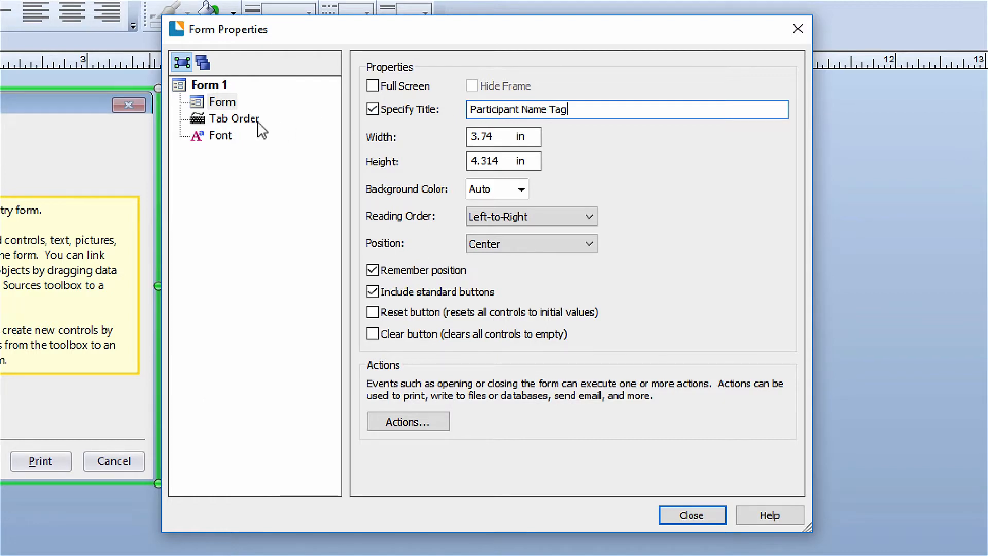
{"action": "left_click", "coordinate": [221, 135]}
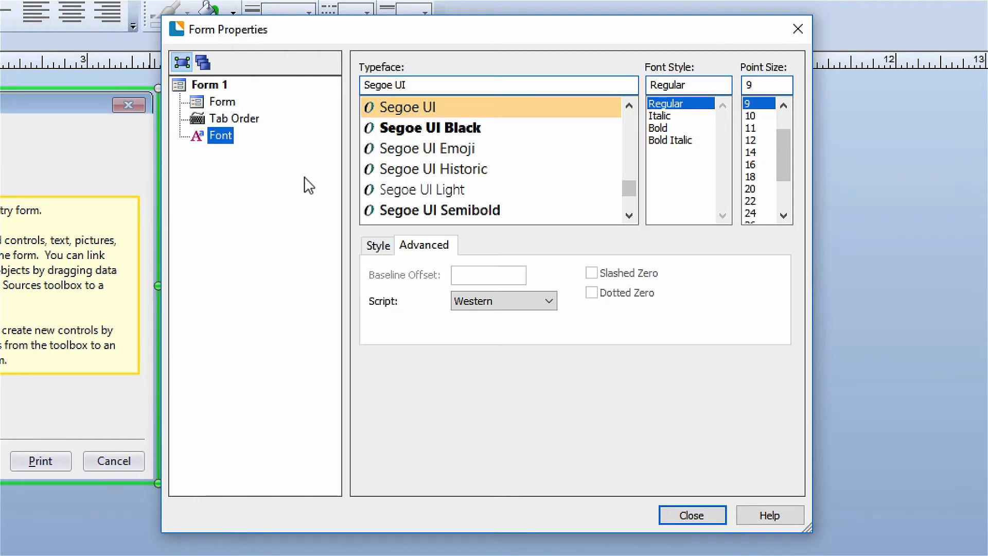
{"action": "left_click", "coordinate": [690, 515]}
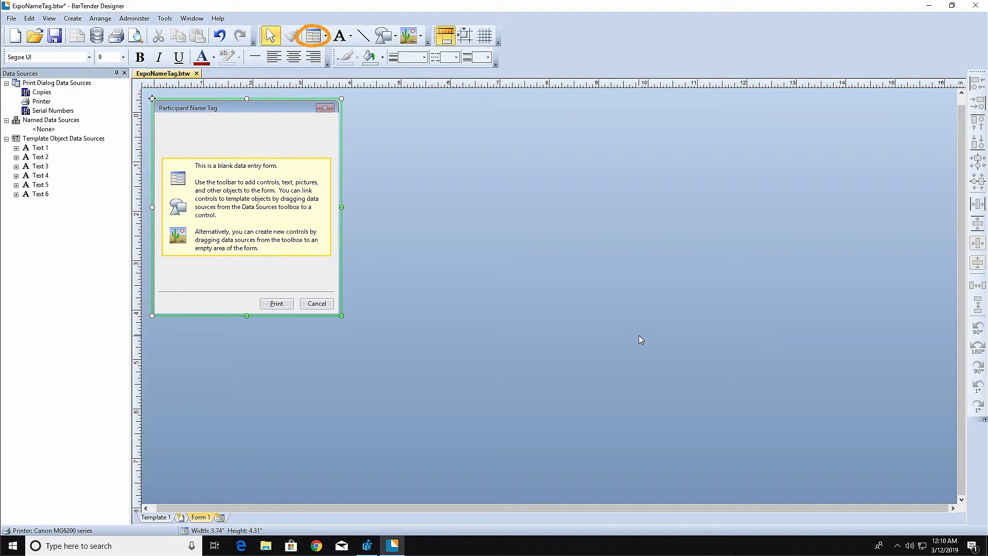
{"action": "mouse_move", "coordinate": [328, 47]}
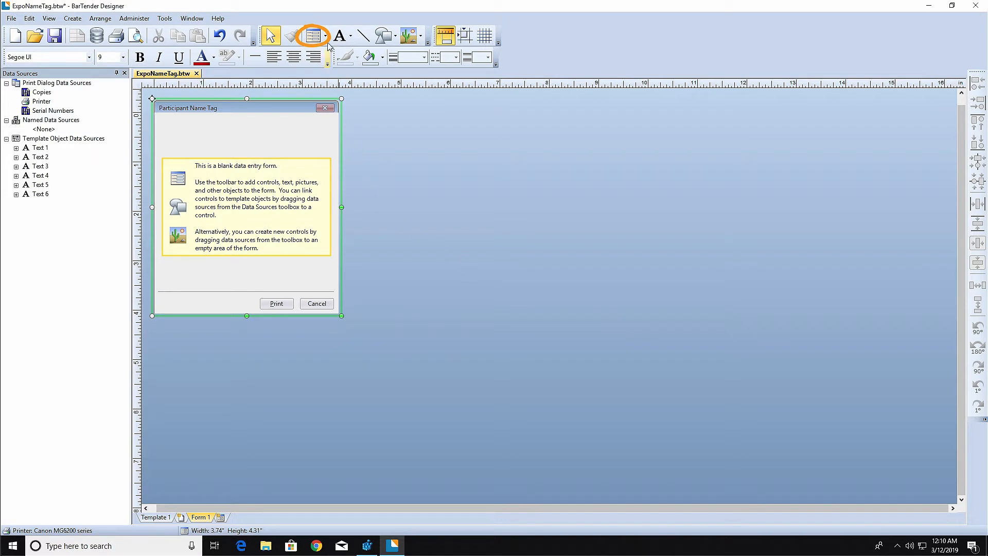
{"action": "mouse_move", "coordinate": [312, 36]}
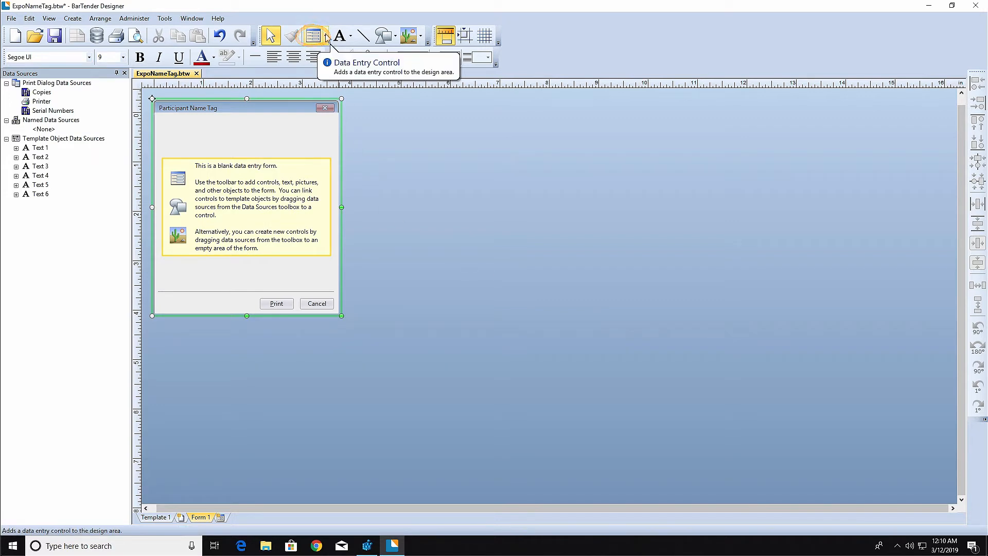
Place a Text Input control on the form and select its 'Enter Data' label.
{"action": "left_click", "coordinate": [321, 35]}
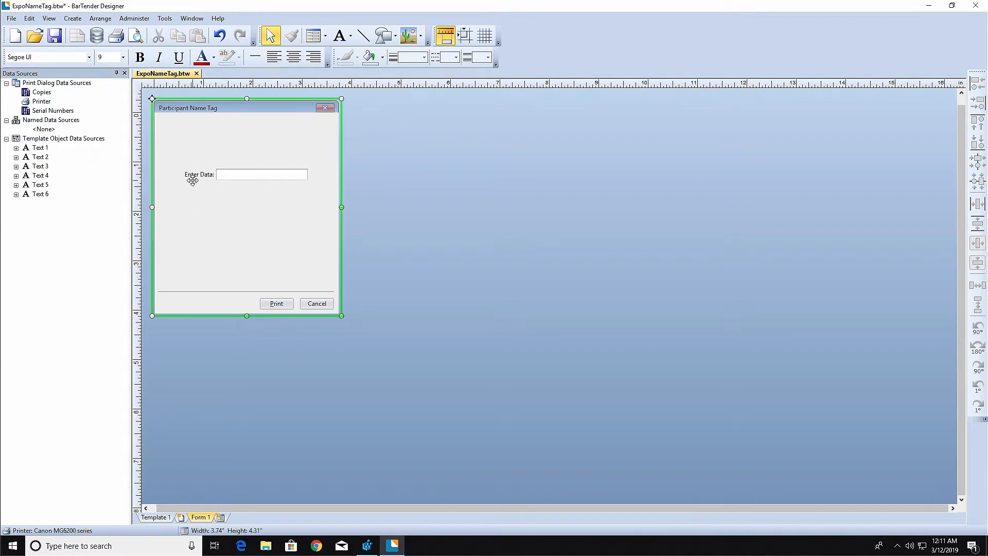
{"action": "left_click", "coordinate": [199, 174]}
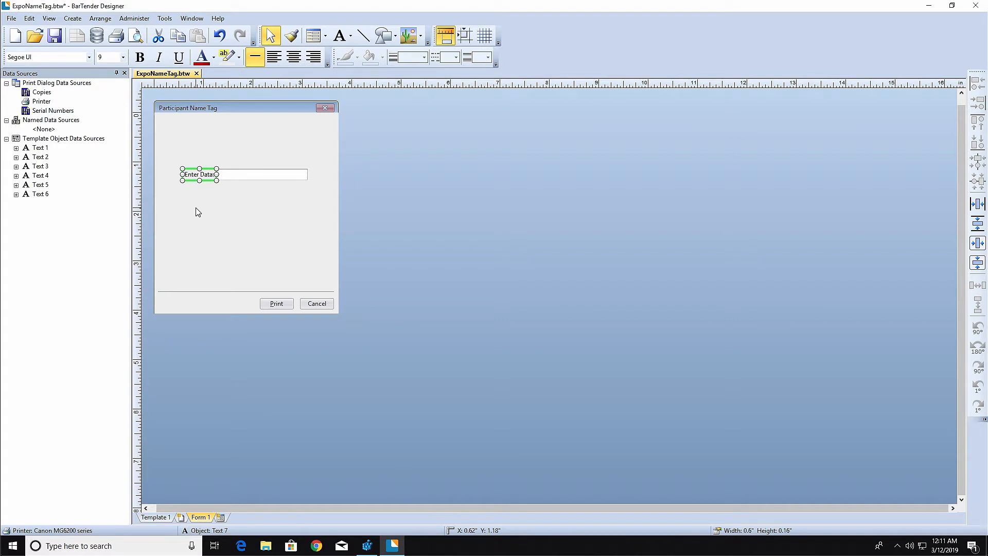
{"action": "mouse_move", "coordinate": [209, 213]}
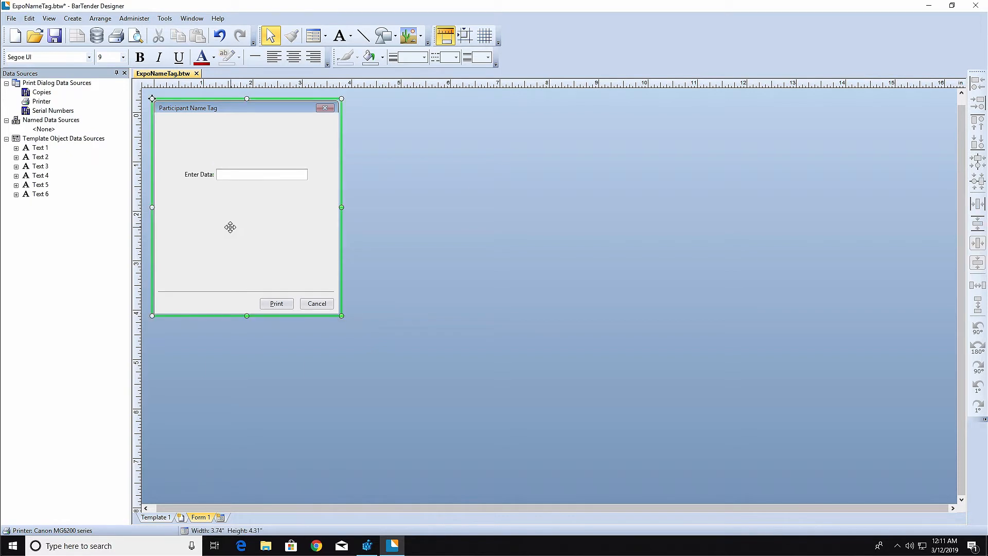
{"action": "left_click", "coordinate": [199, 174]}
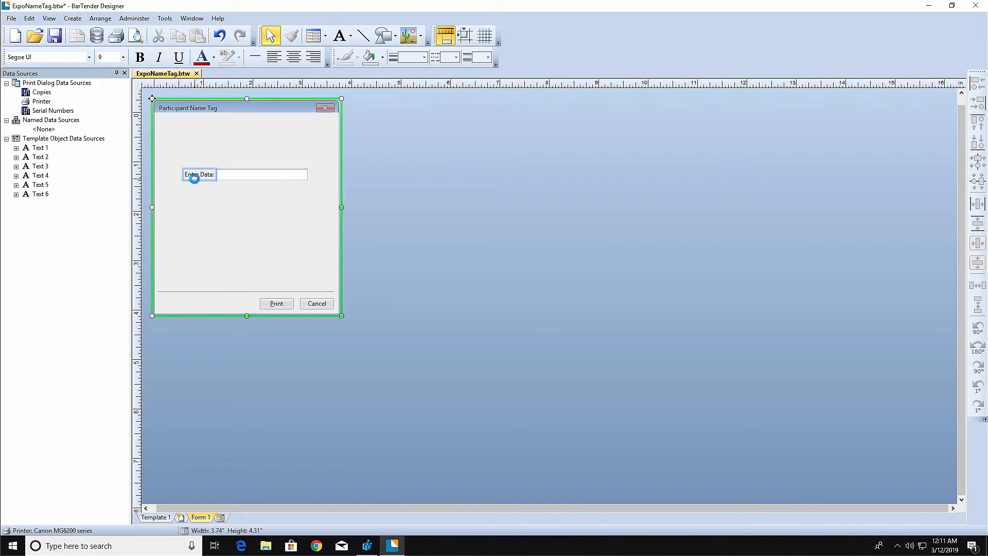
{"action": "left_click", "coordinate": [199, 175]}
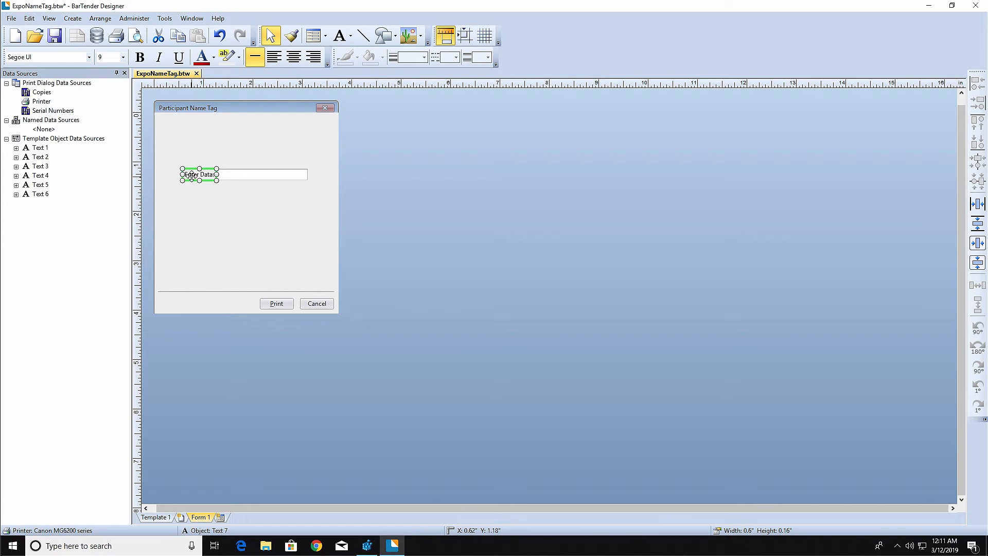
Change the entry field's label text from 'Enter Data' to 'Participant Name'.
{"action": "right_click", "coordinate": [199, 174]}
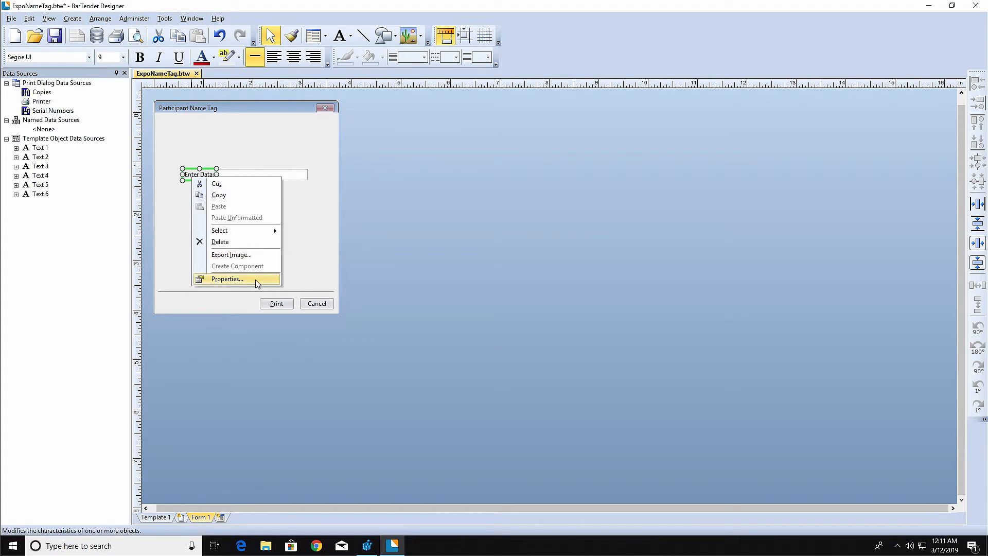
{"action": "left_click", "coordinate": [225, 278]}
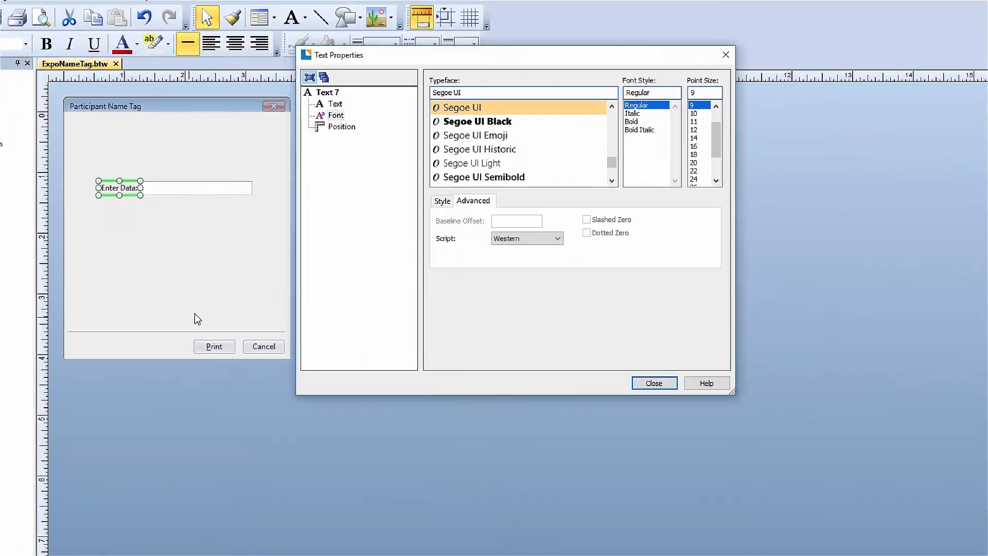
{"action": "left_click", "coordinate": [335, 104]}
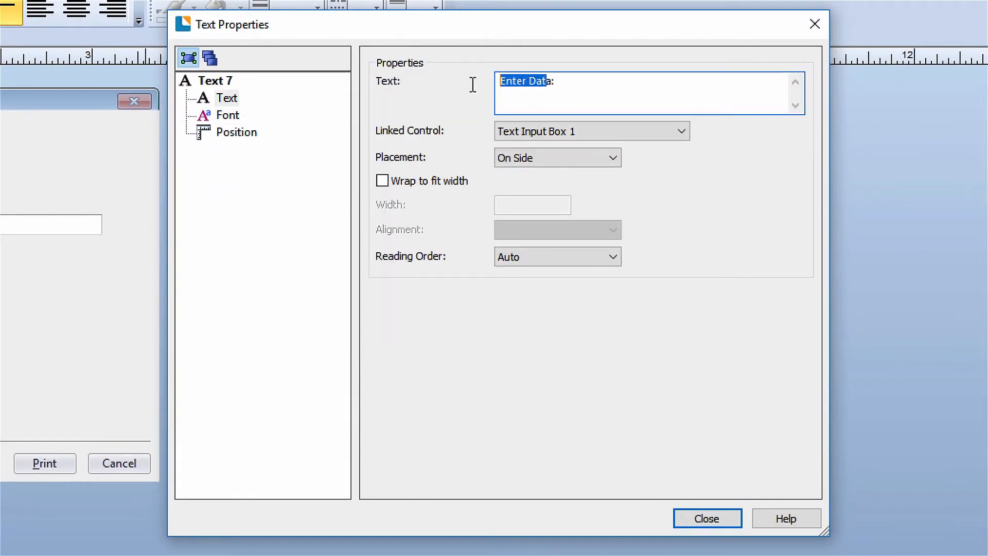
{"action": "type", "text": "Participant Name"}
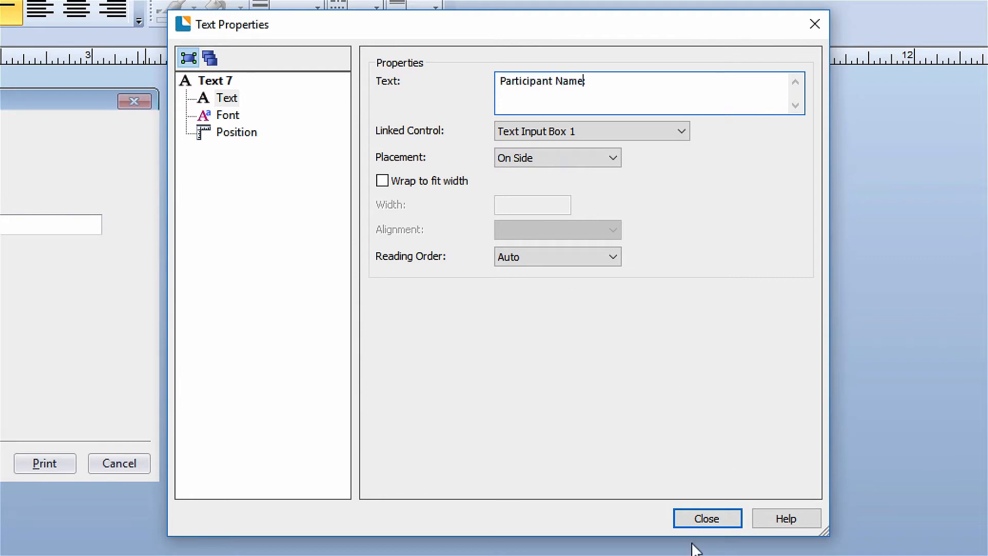
{"action": "left_click", "coordinate": [706, 518]}
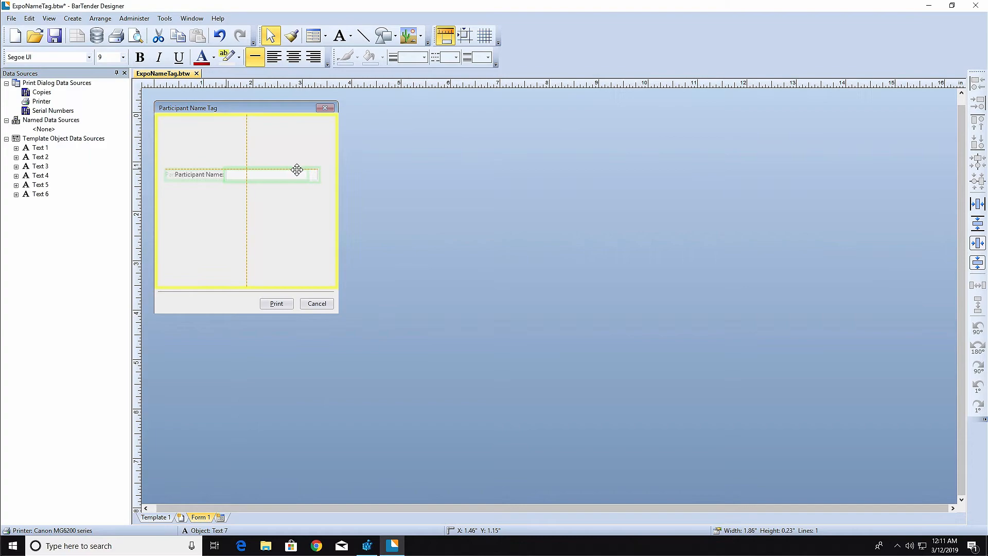
Link the Participant Name box to Text 2's <Name> data source.
{"action": "left_click", "coordinate": [280, 175]}
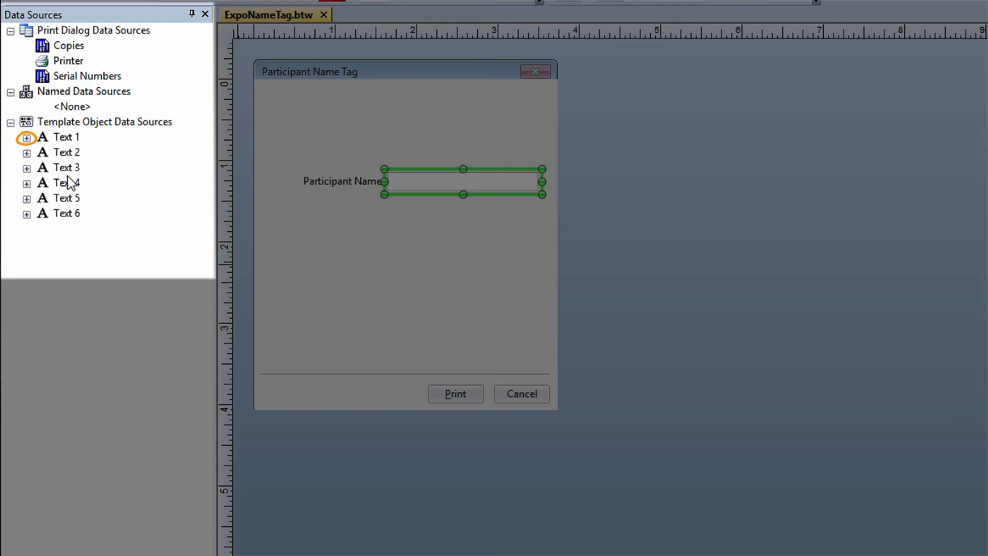
{"action": "left_click", "coordinate": [25, 137]}
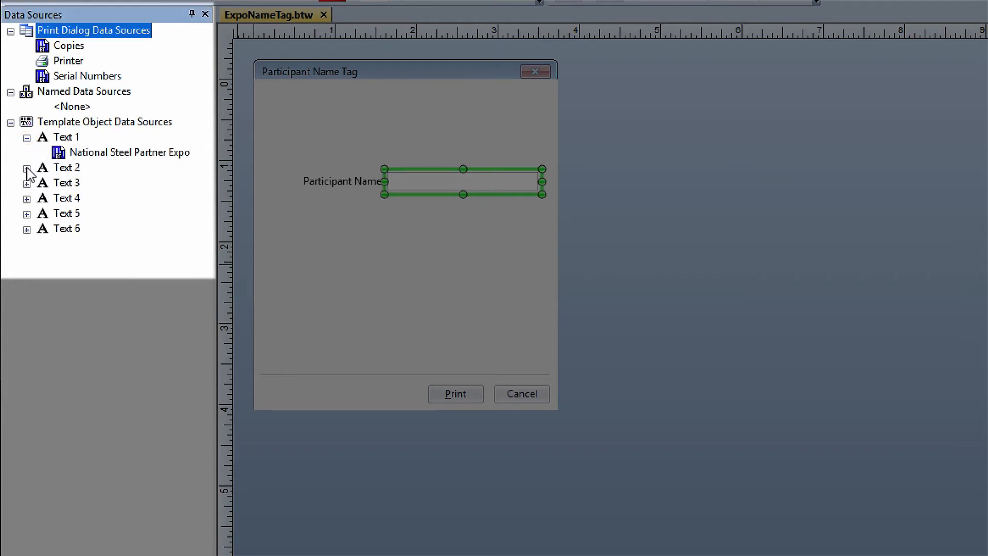
{"action": "left_click", "coordinate": [26, 167]}
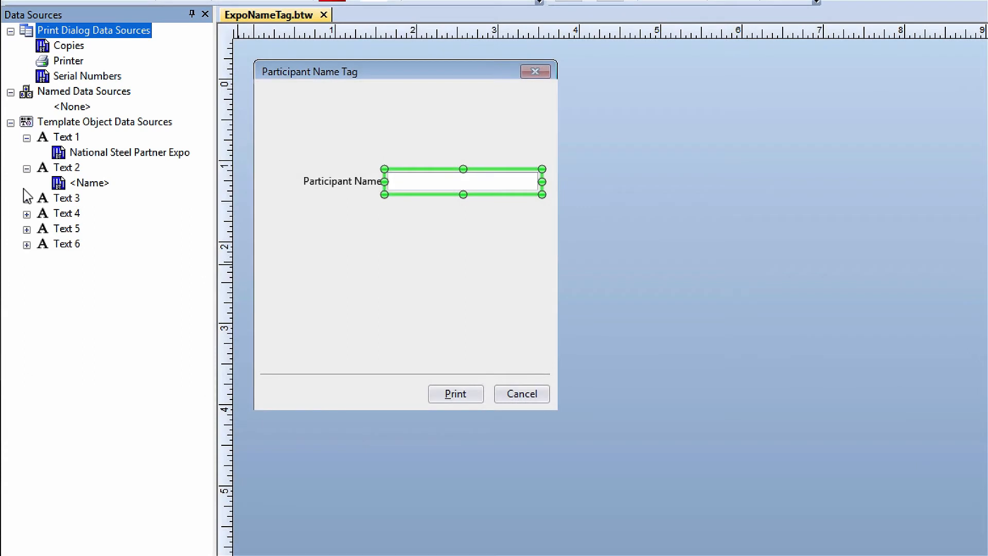
{"action": "mouse_move", "coordinate": [89, 183]}
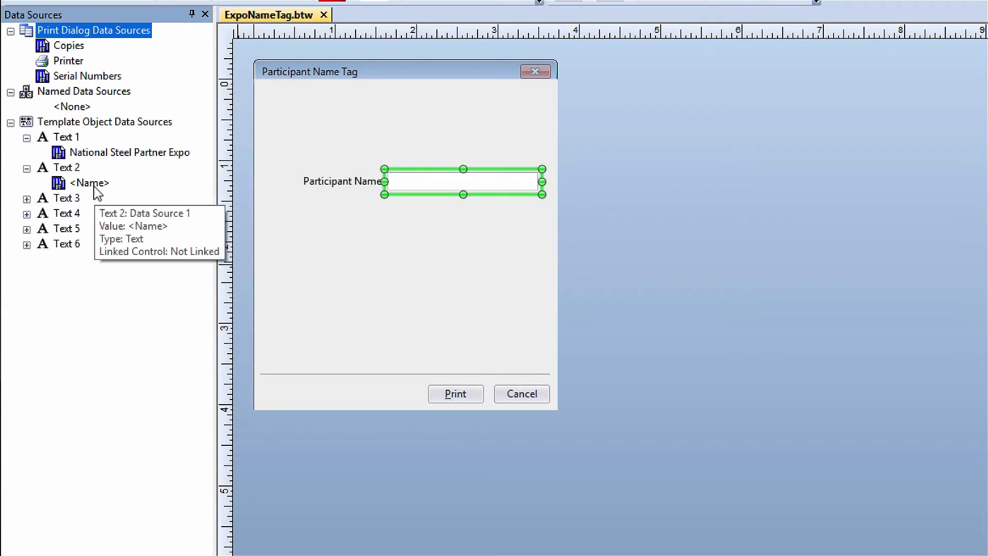
{"action": "left_click", "coordinate": [462, 181]}
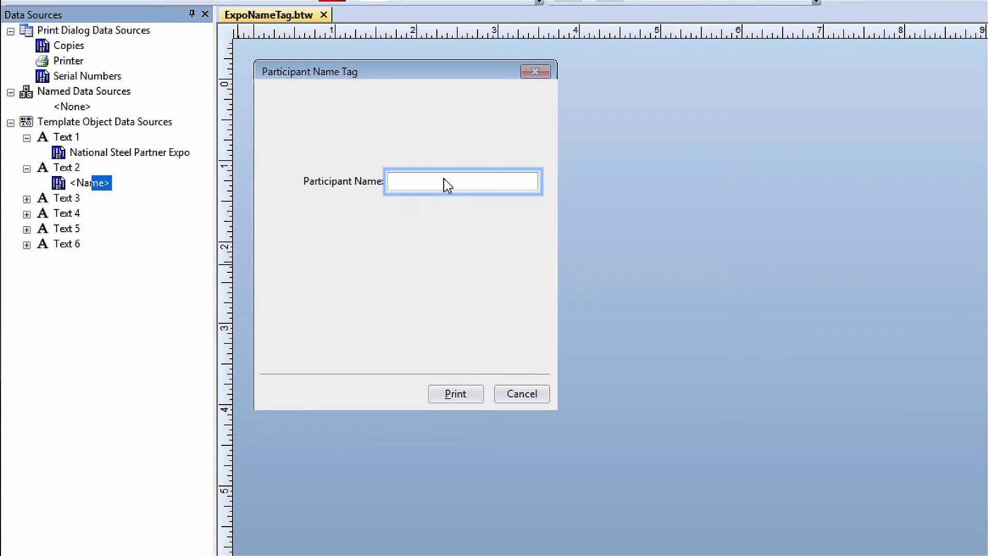
{"action": "left_click", "coordinate": [463, 182]}
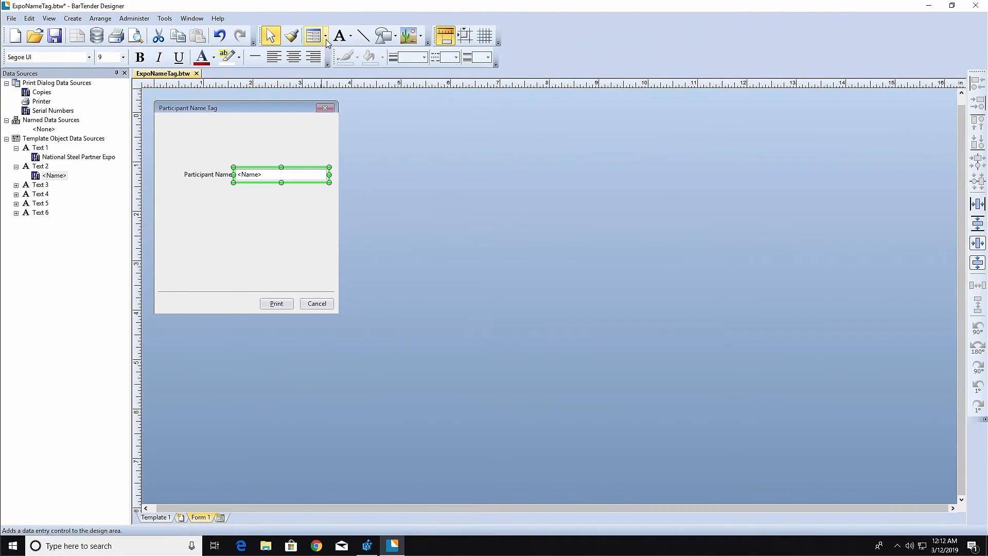
{"action": "left_click", "coordinate": [312, 36]}
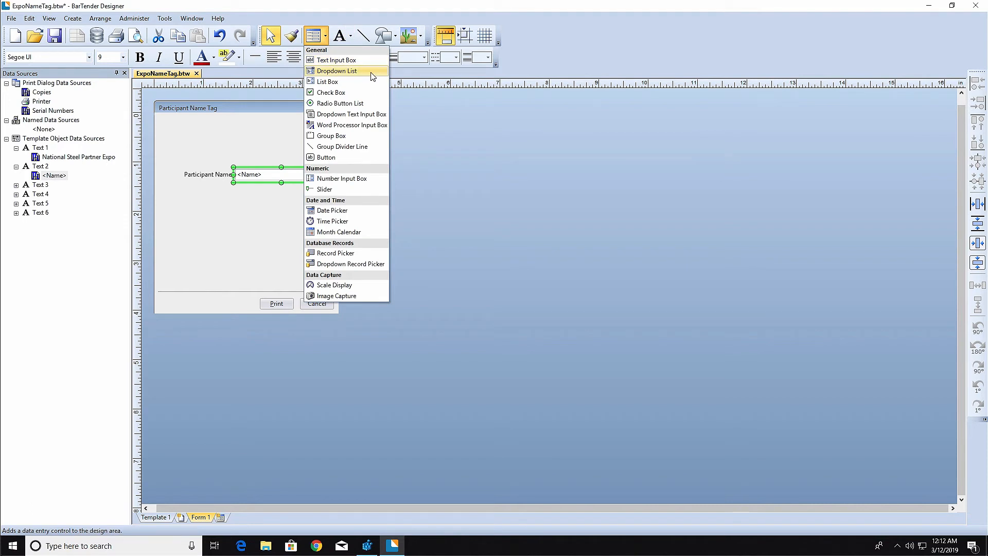
Add a 'Select Value' dropdown list below the Participant Name box.
{"action": "left_click", "coordinate": [338, 70]}
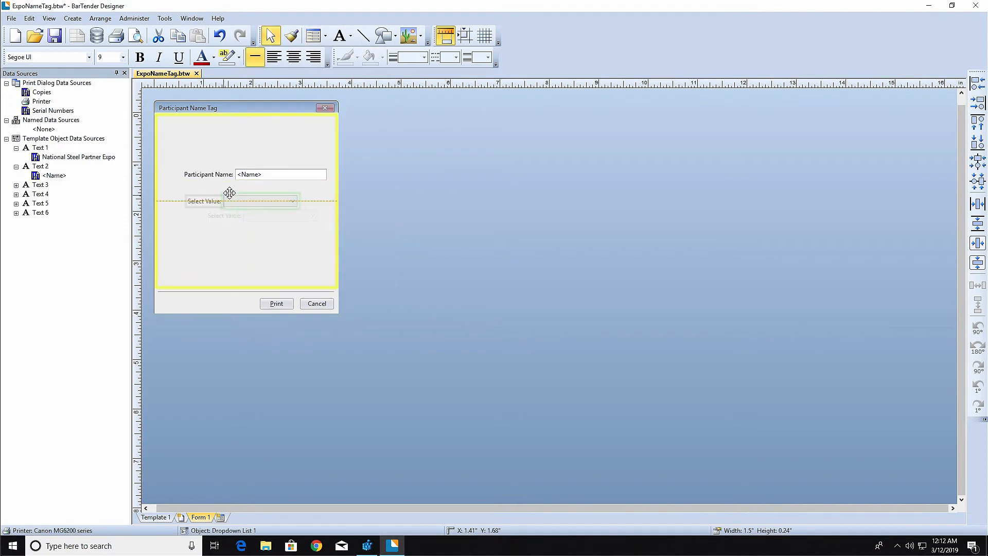
{"action": "right_click", "coordinate": [228, 191]}
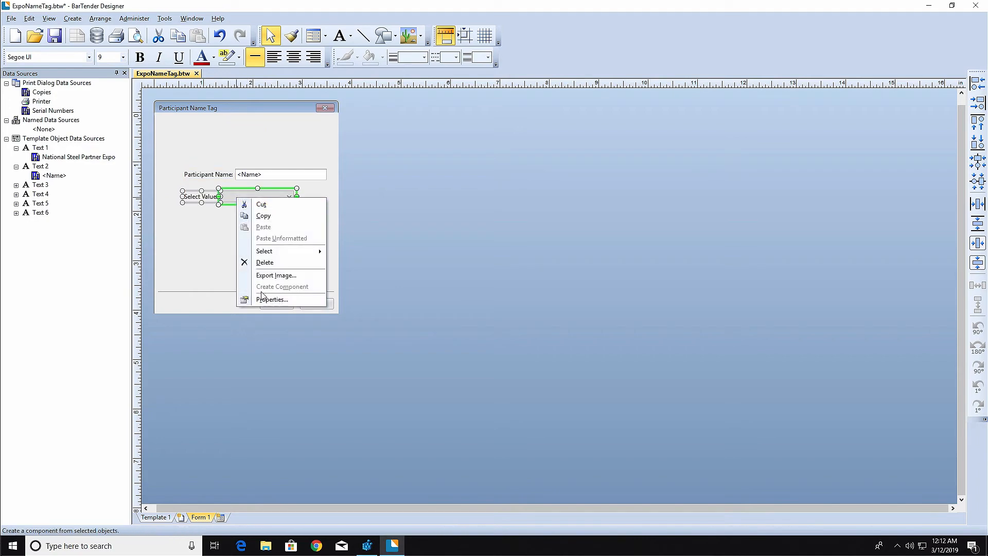
{"action": "mouse_move", "coordinate": [272, 300]}
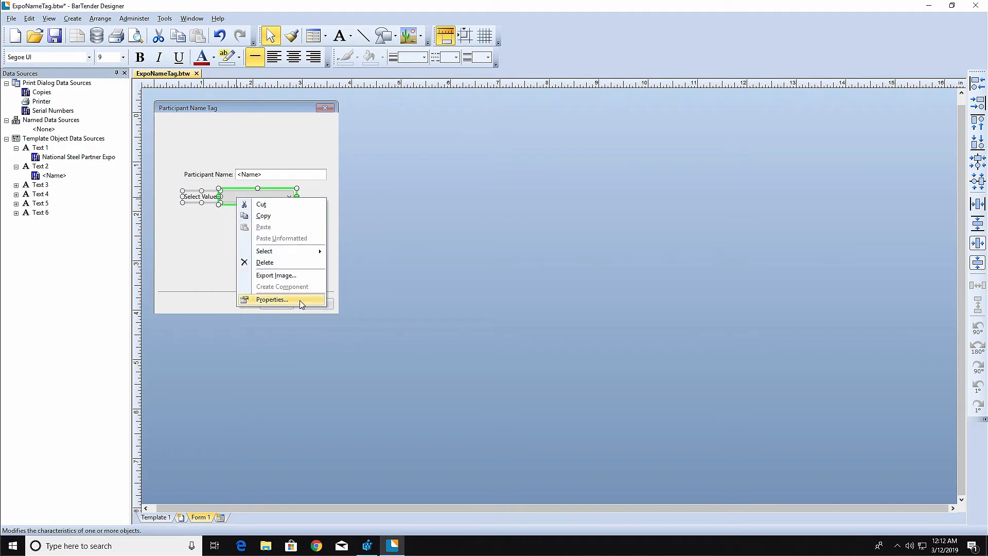
Give the dropdown list items West Virginia, Pennsylvania, New York, Ohio and Virginia.
{"action": "left_click", "coordinate": [271, 300]}
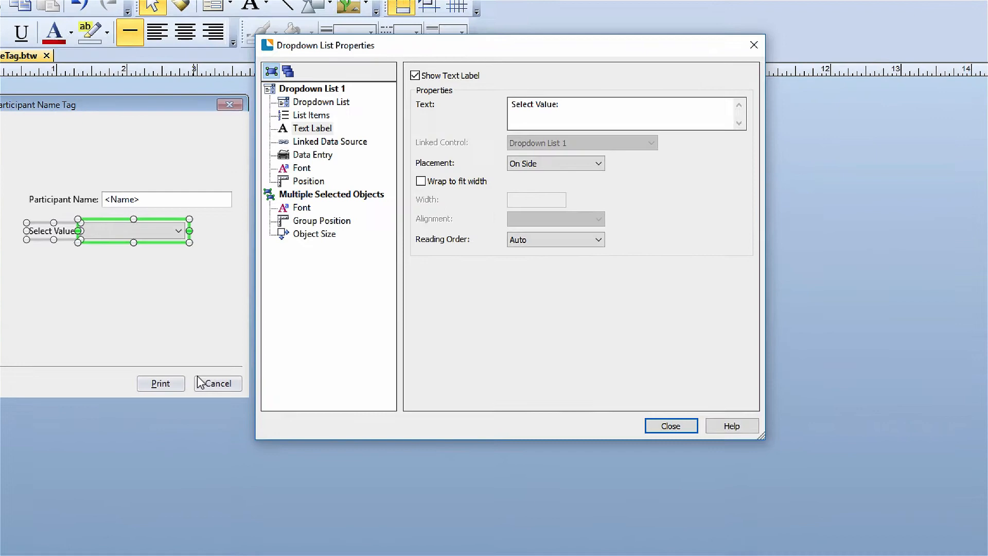
{"action": "left_click", "coordinate": [309, 115]}
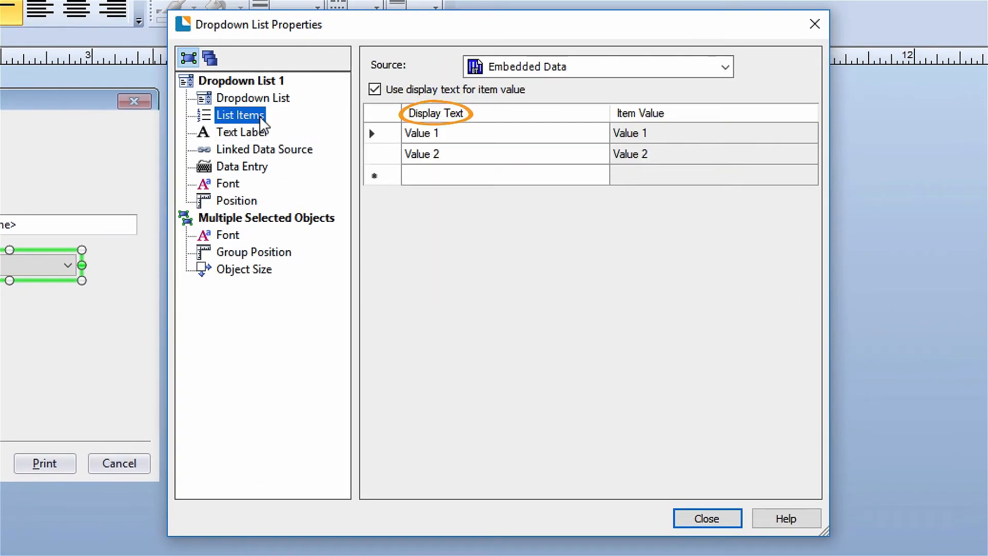
{"action": "mouse_move", "coordinate": [277, 131]}
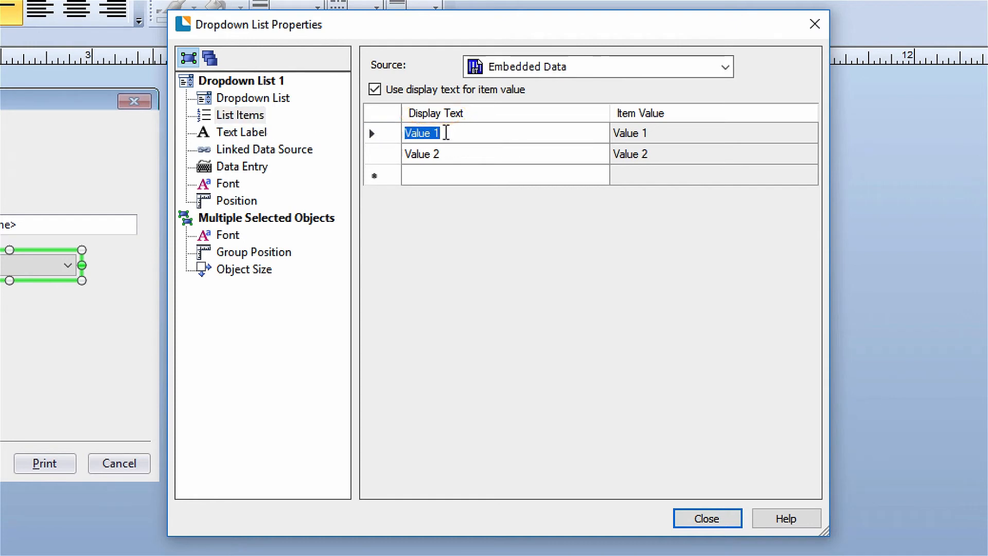
{"action": "type", "text": "West Virginia"}
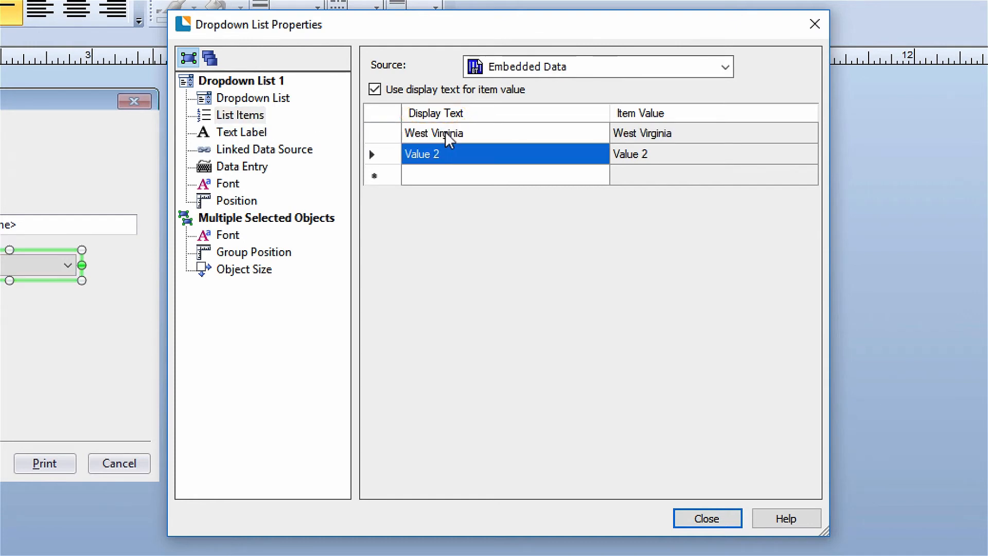
{"action": "type", "text": "Pennsylvania"}
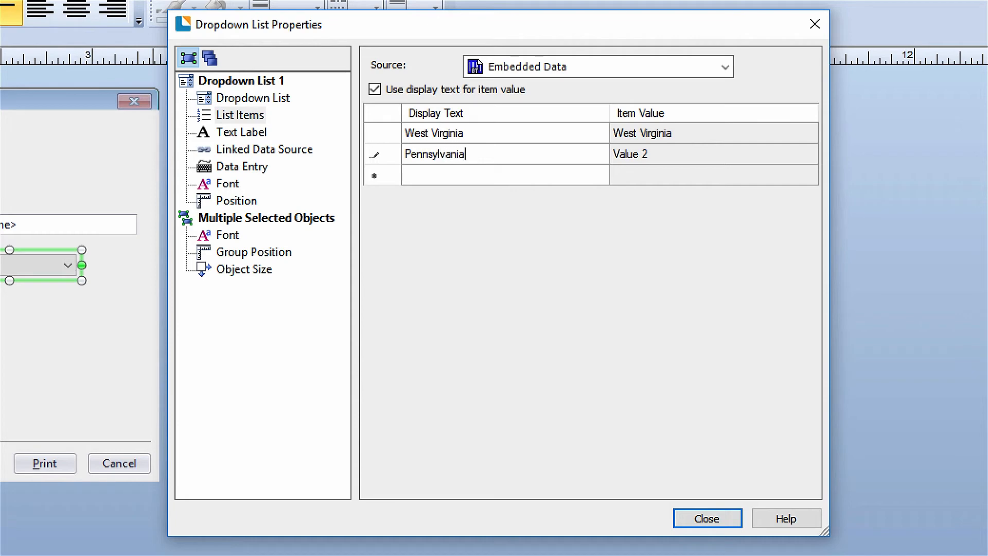
{"action": "type", "text": "New York"}
{"action": "type", "text": "Ohio"}
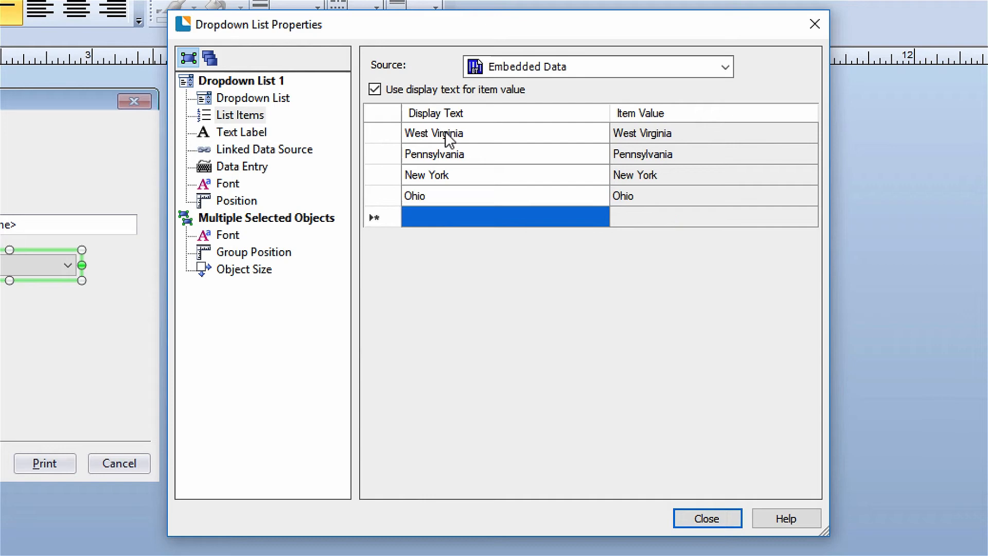
{"action": "type", "text": "Virginia"}
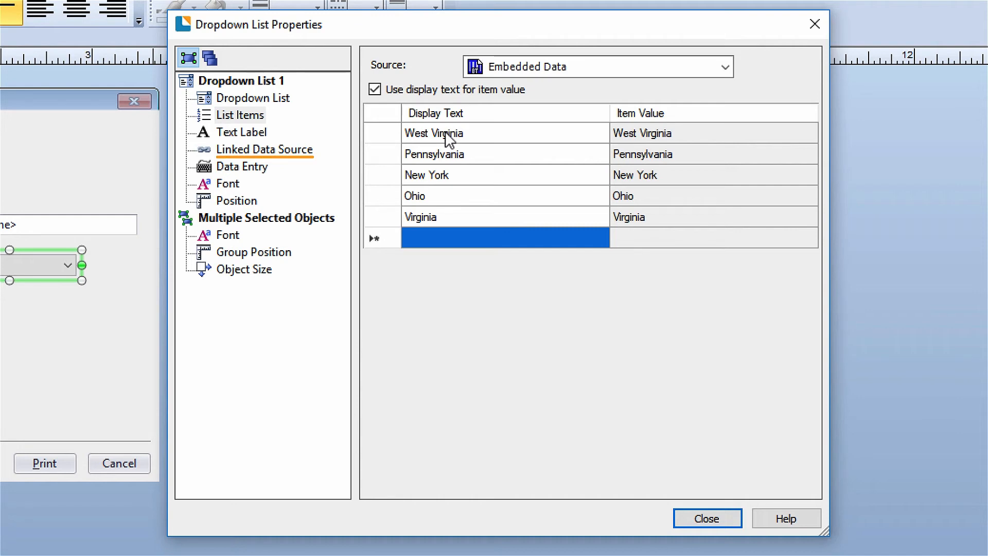
Link the state dropdown to Text 5's <State> data source and close its settings.
{"action": "left_click", "coordinate": [264, 149]}
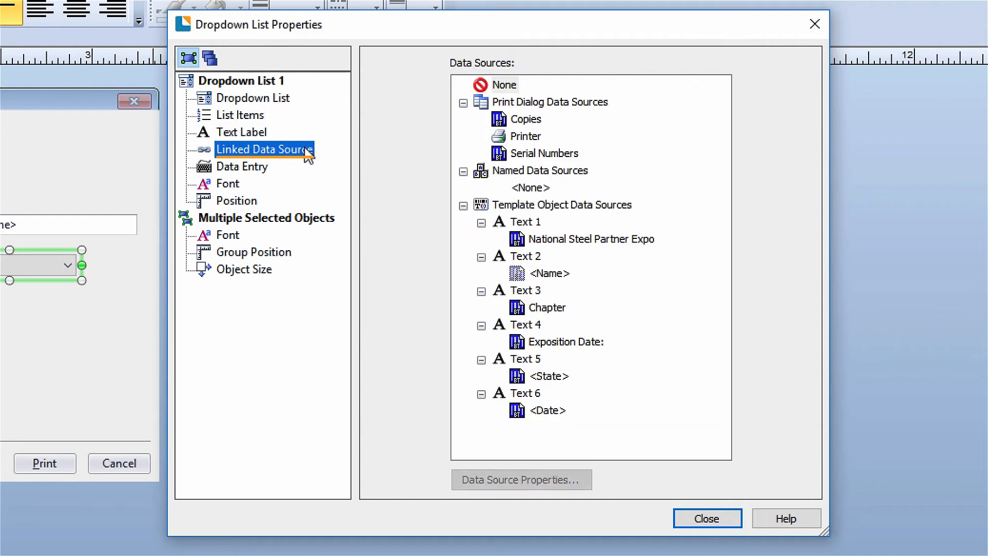
{"action": "mouse_move", "coordinate": [562, 376]}
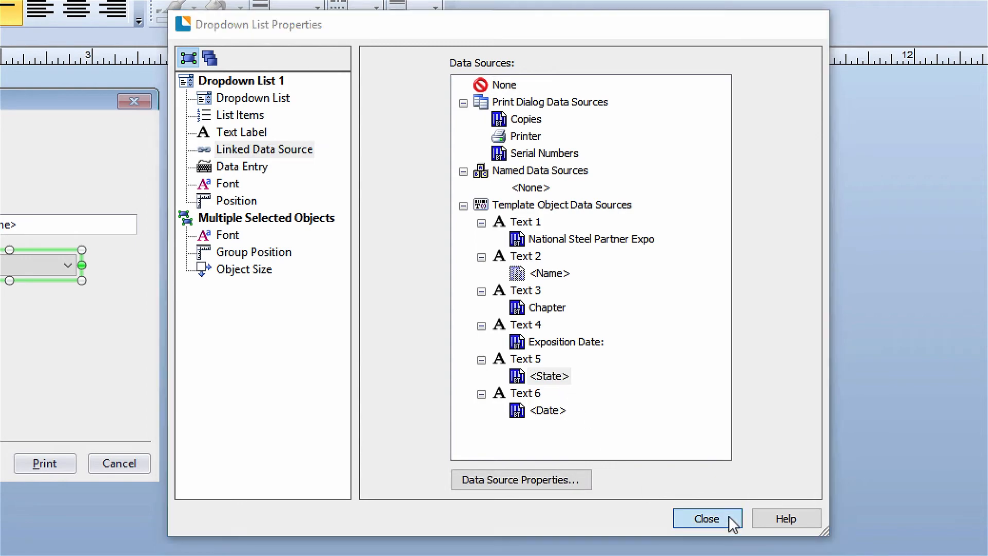
{"action": "left_click", "coordinate": [705, 518]}
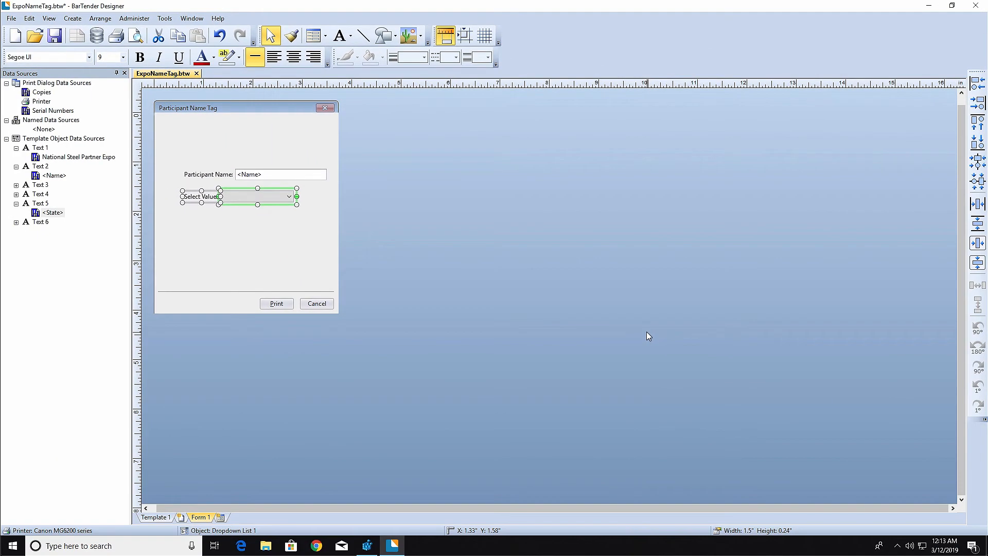
Add an 'Enter Date' date picker under the dropdown and expand Text 6 in Data Sources.
{"action": "left_click", "coordinate": [314, 36]}
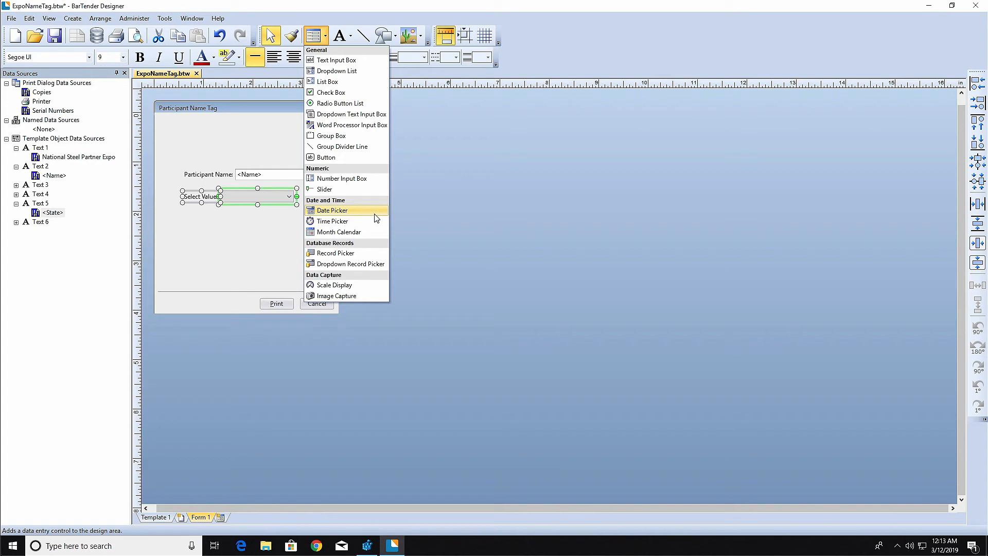
{"action": "left_click", "coordinate": [331, 210]}
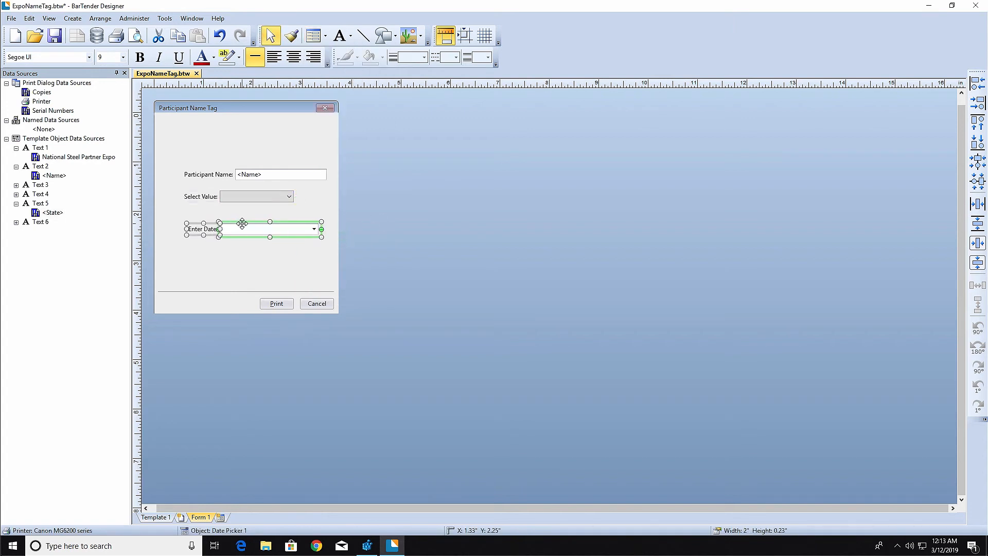
{"action": "left_click", "coordinate": [14, 225]}
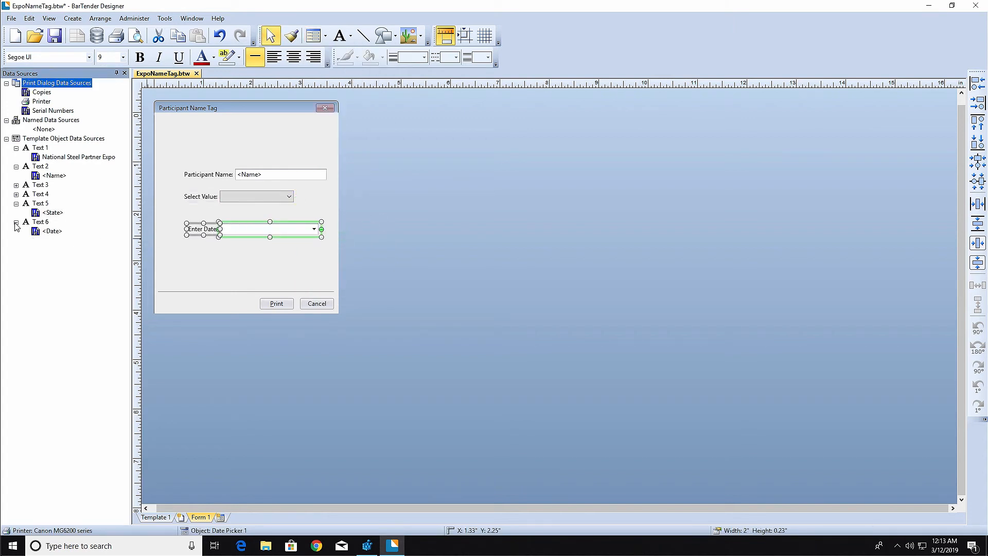
Set Text 6's Date data source (3/12/2019) to Date type and link it to the Enter Date picker.
{"action": "right_click", "coordinate": [51, 231]}
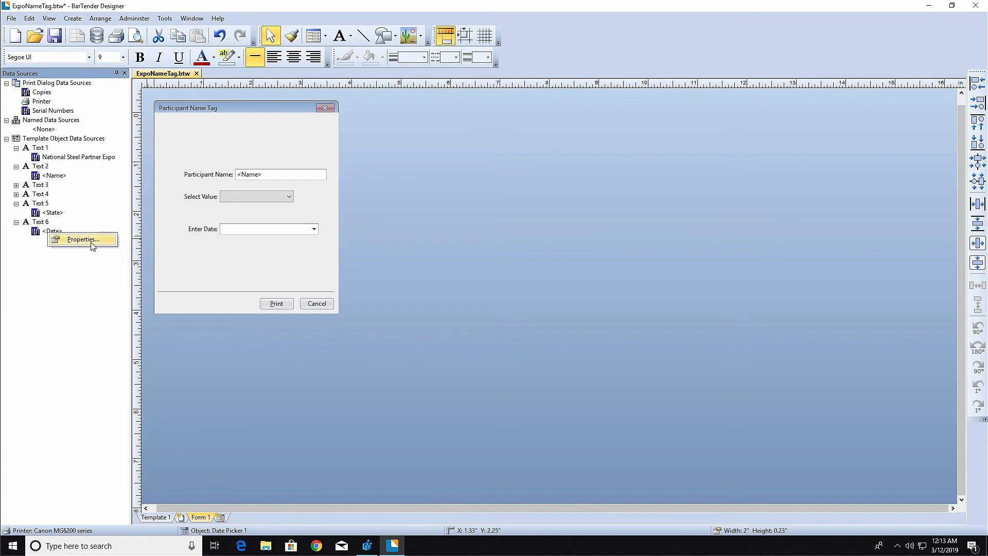
{"action": "left_click", "coordinate": [82, 239]}
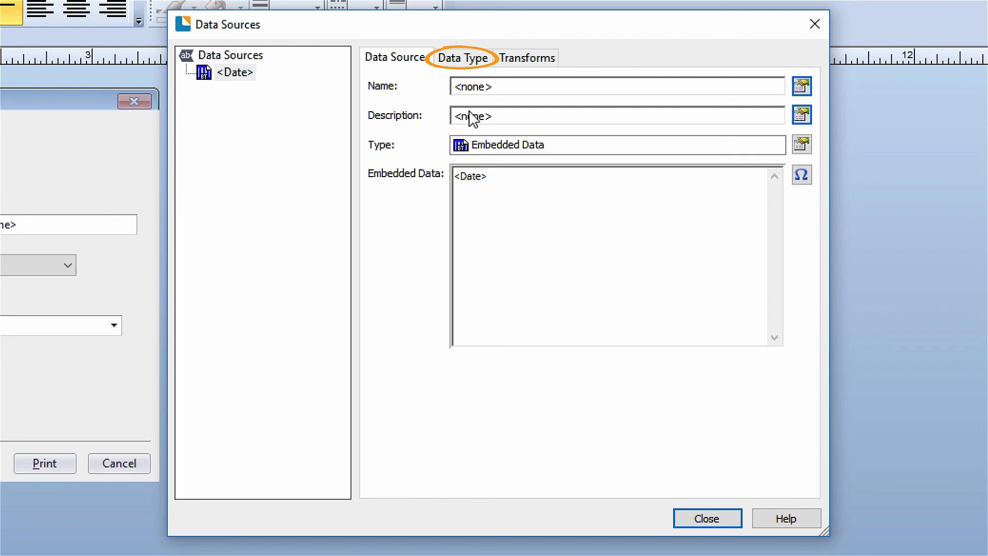
{"action": "left_click", "coordinate": [462, 57]}
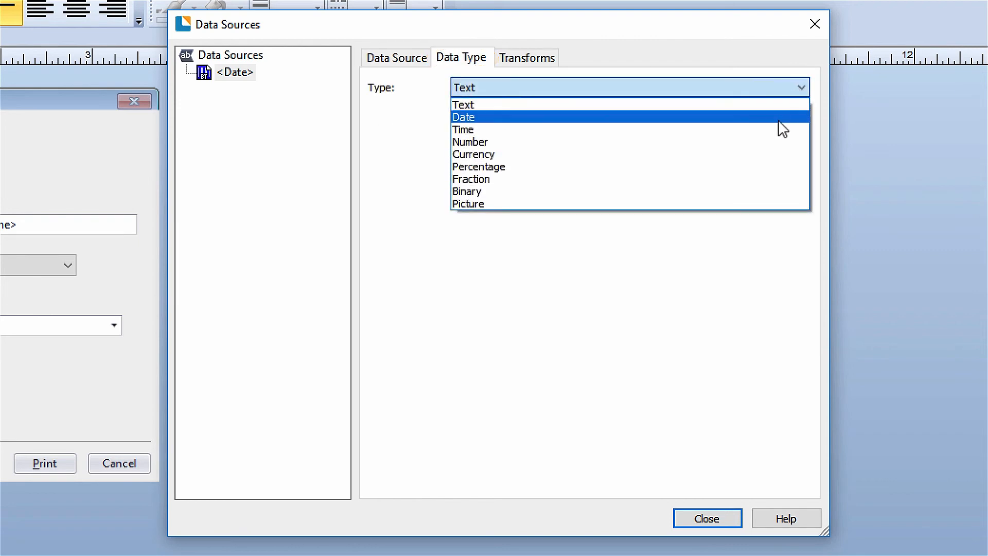
{"action": "left_click", "coordinate": [707, 518]}
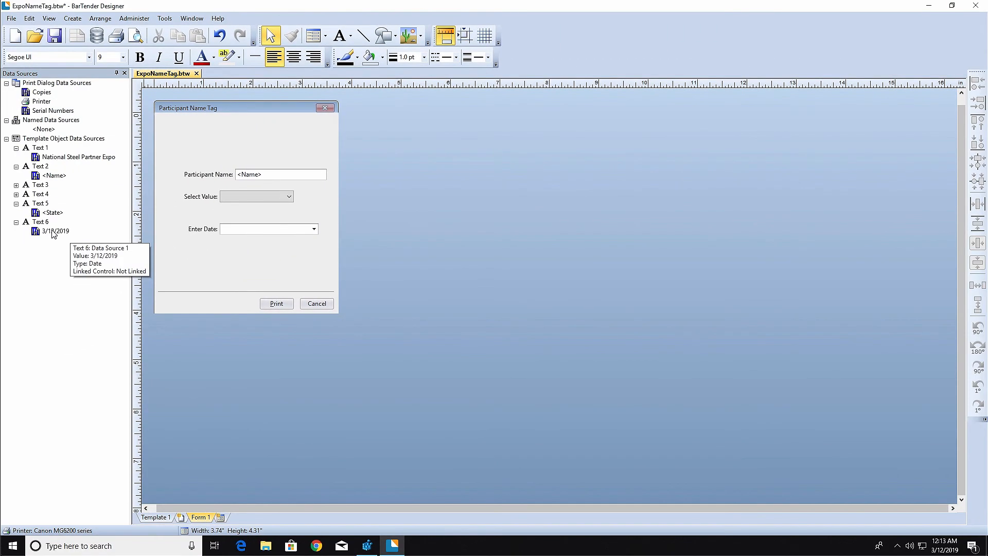
{"action": "left_click", "coordinate": [55, 231]}
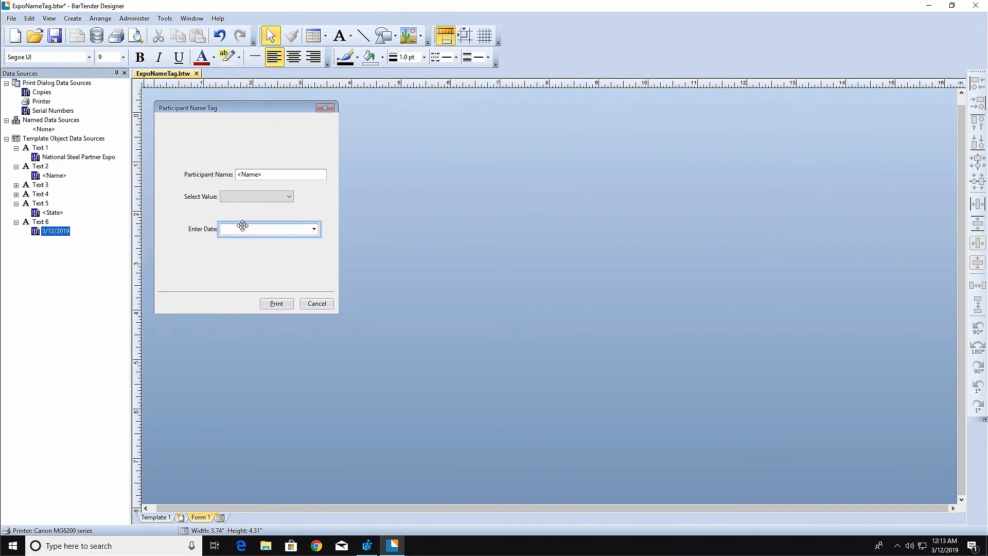
{"action": "left_click", "coordinate": [267, 228]}
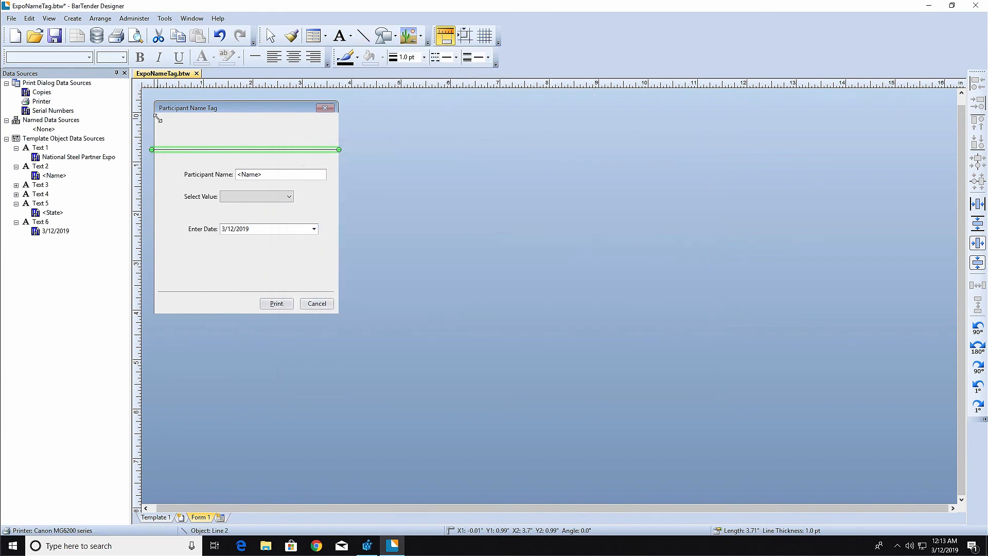
Set the header text to 'National Steel Partner Expo' and make it italic.
{"action": "right_click", "coordinate": [239, 131]}
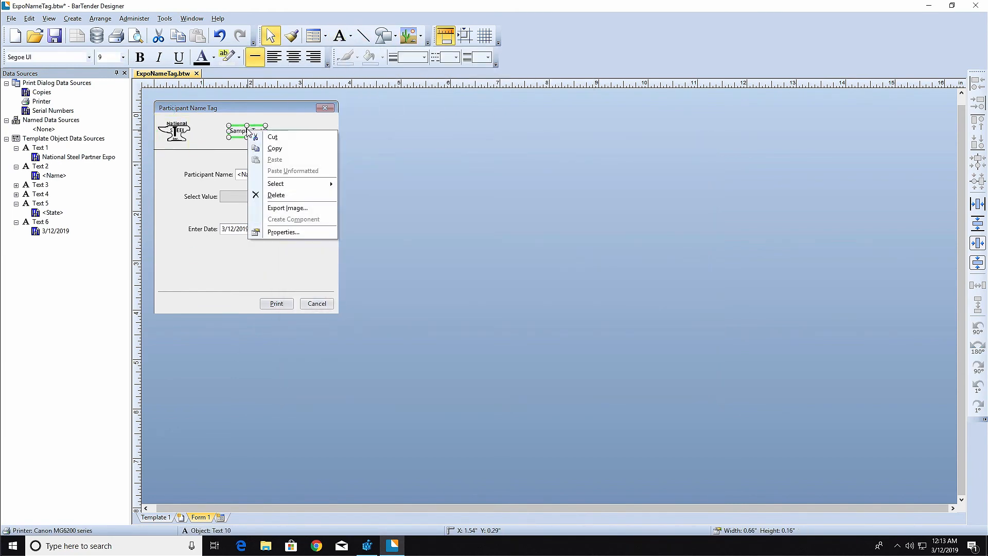
{"action": "left_click", "coordinate": [283, 232]}
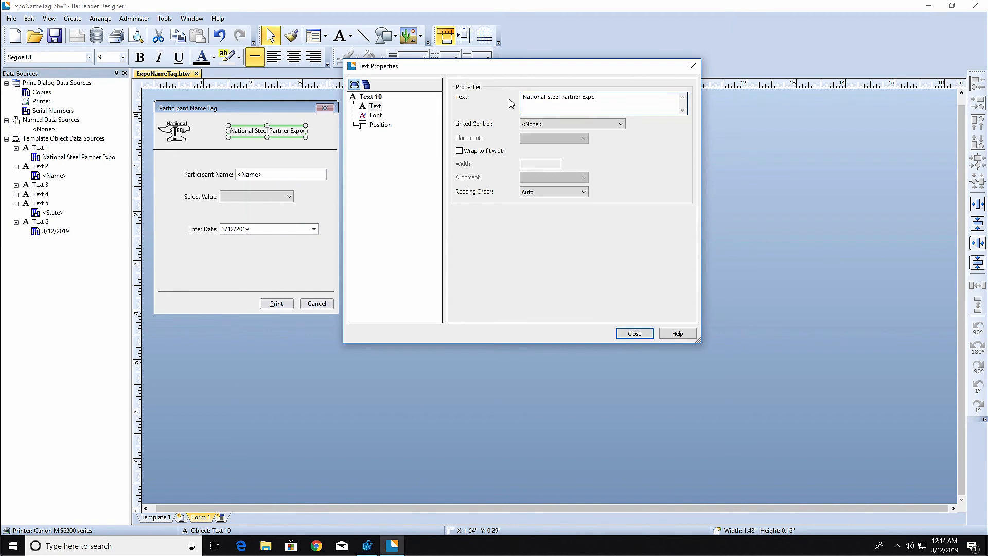
{"action": "left_click", "coordinate": [634, 333]}
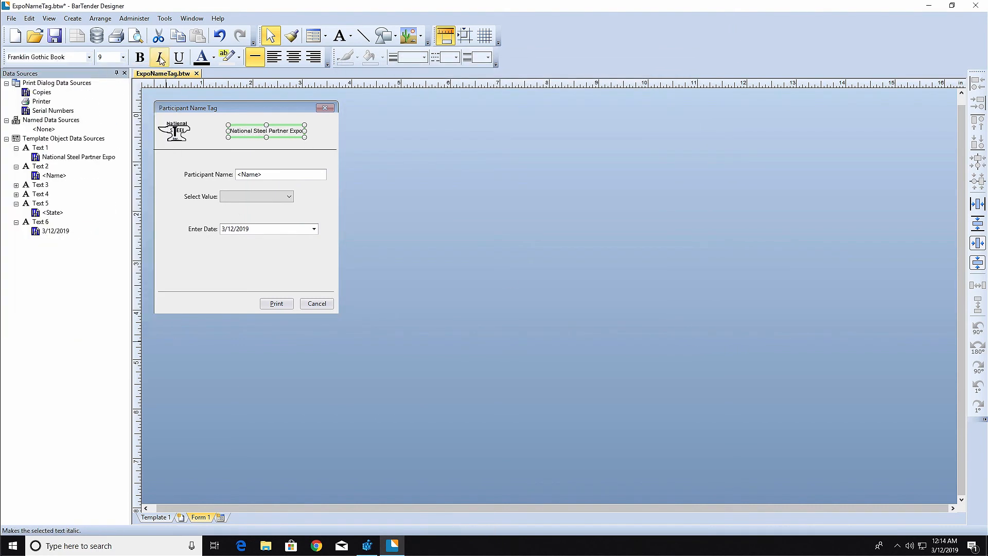
{"action": "left_click", "coordinate": [174, 131]}
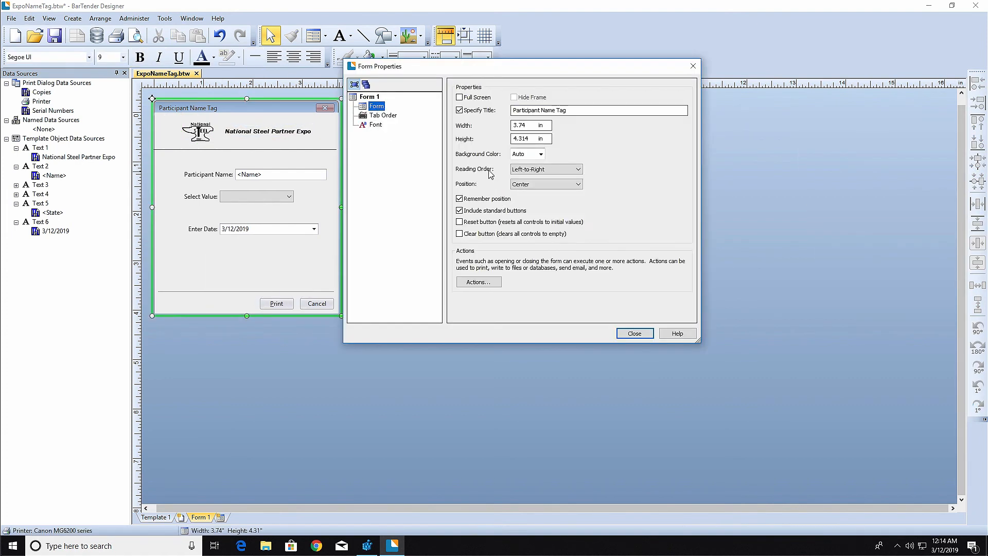
Finish the form settings and edit the dropdown label's wording.
{"action": "left_click", "coordinate": [633, 333]}
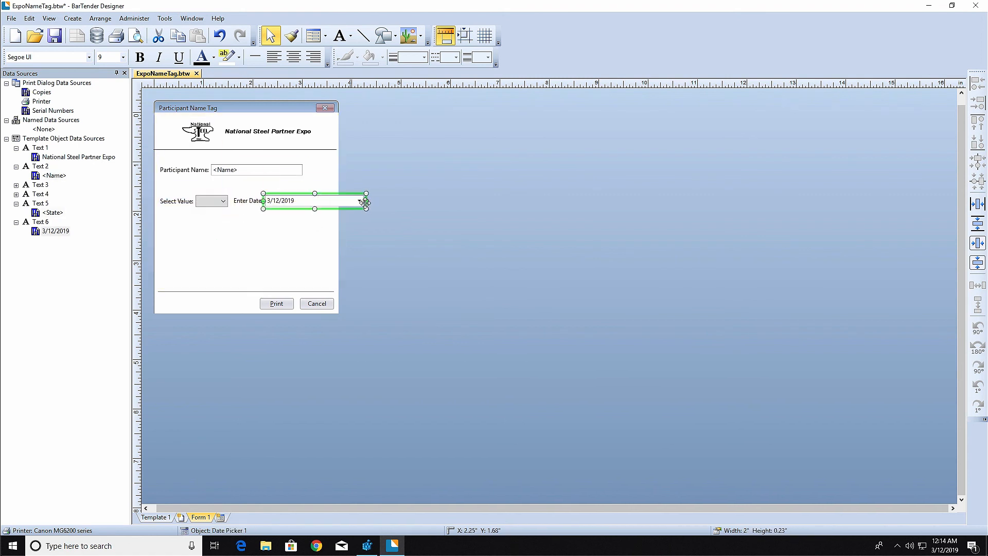
{"action": "double_click", "coordinate": [179, 200]}
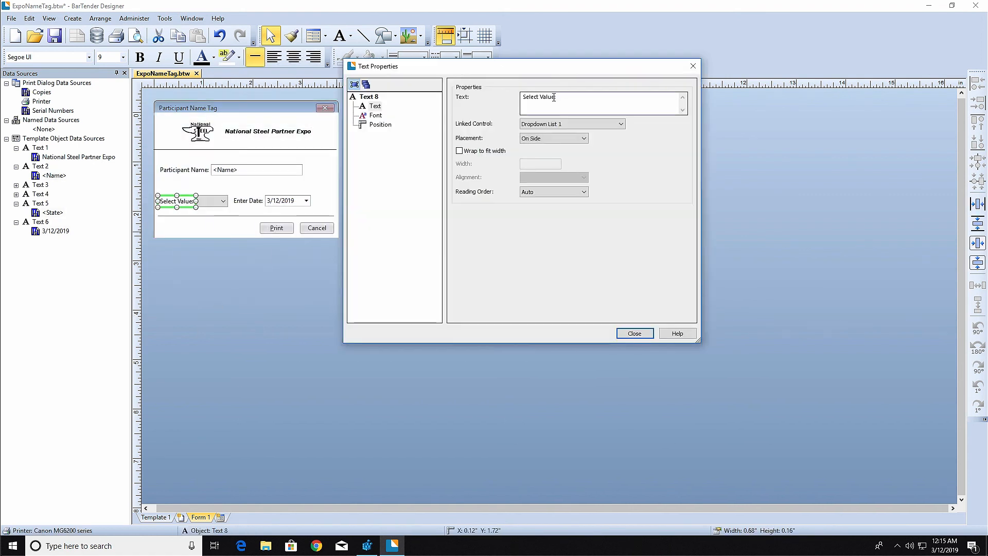
{"action": "left_click", "coordinate": [634, 333]}
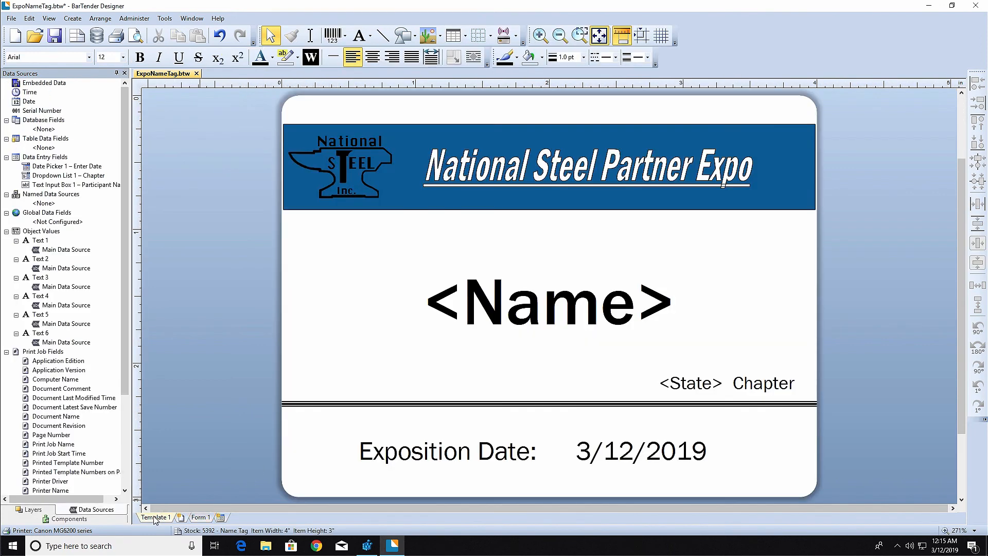
Print-preview the name tag for John McClain, New York chapter, dated 3/15/2019.
{"action": "left_click", "coordinate": [10, 17]}
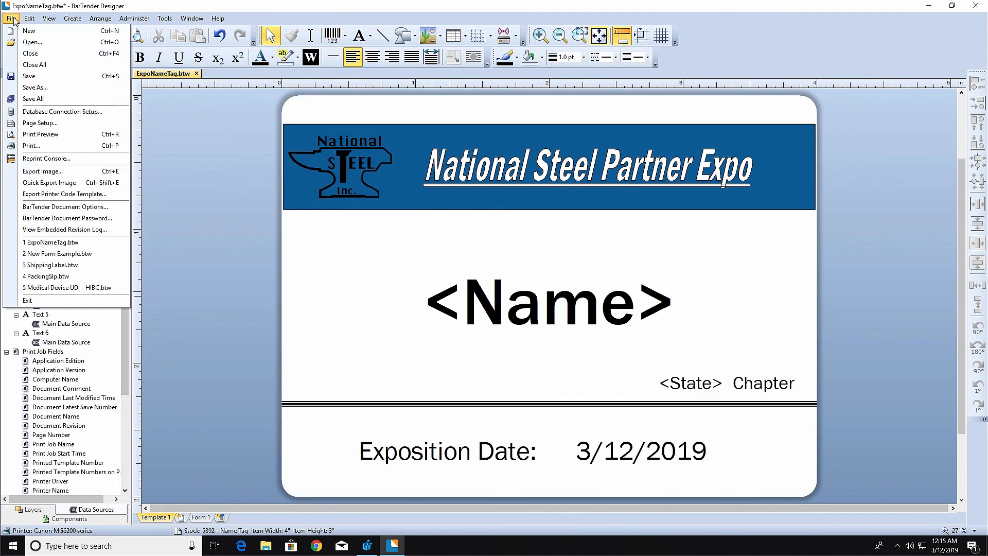
{"action": "left_click", "coordinate": [40, 135]}
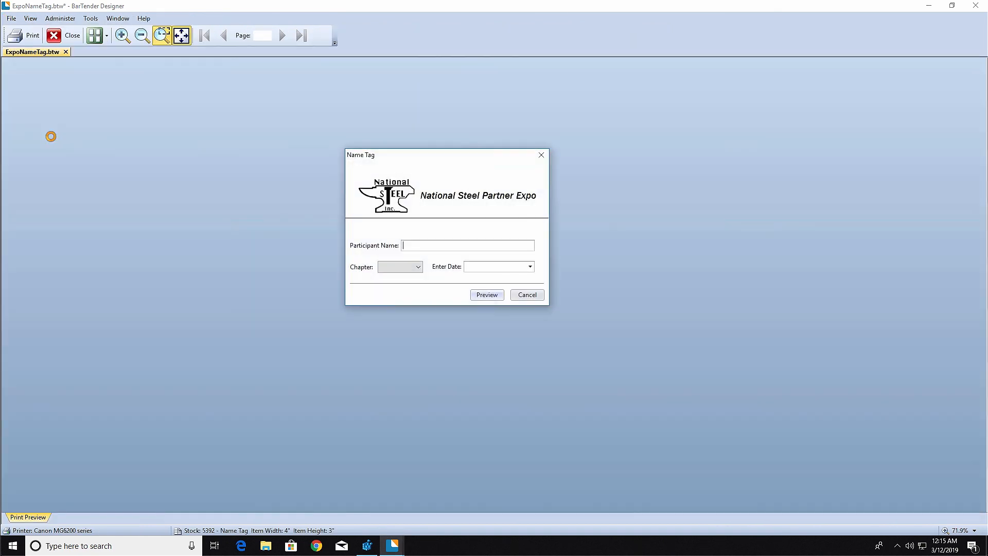
{"action": "left_click", "coordinate": [417, 267]}
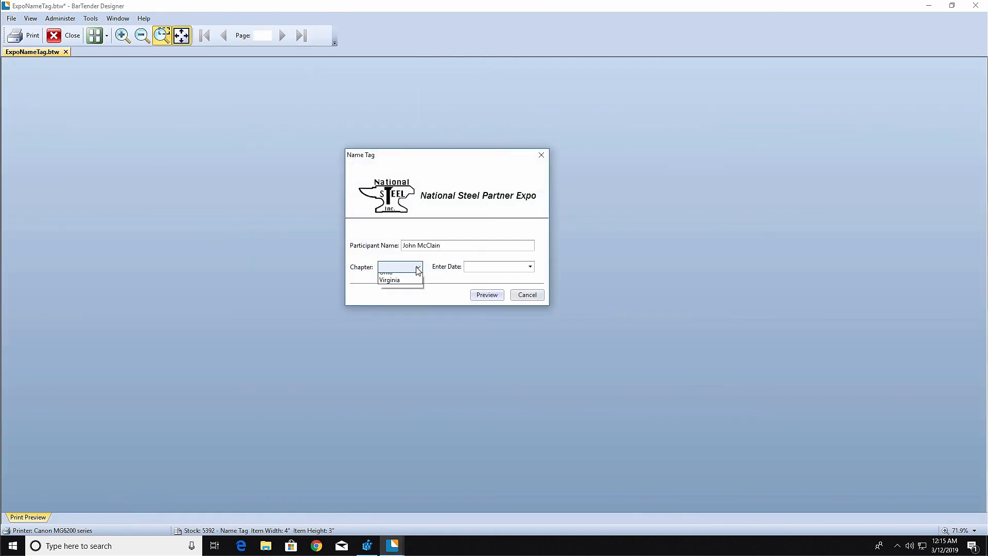
{"action": "left_click", "coordinate": [392, 267]}
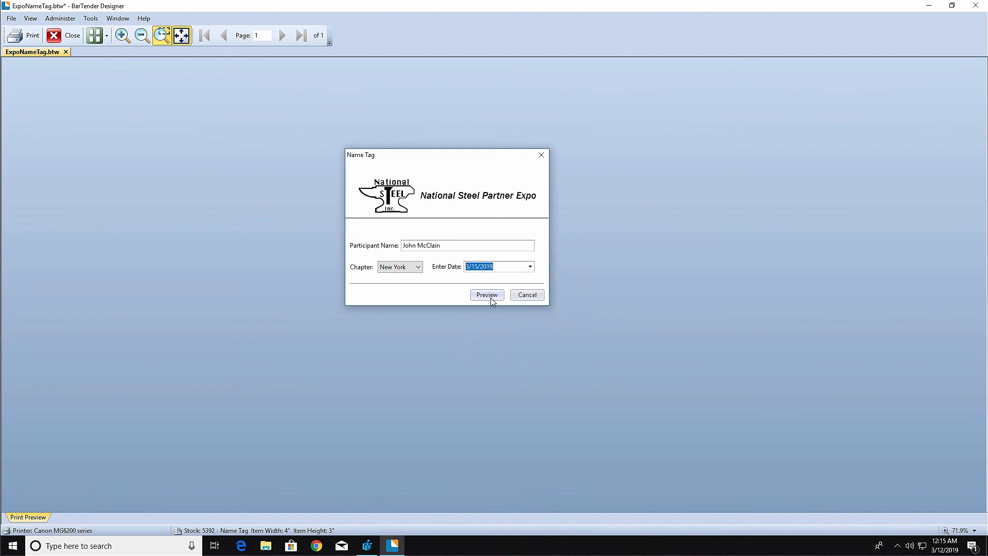
{"action": "left_click", "coordinate": [486, 294]}
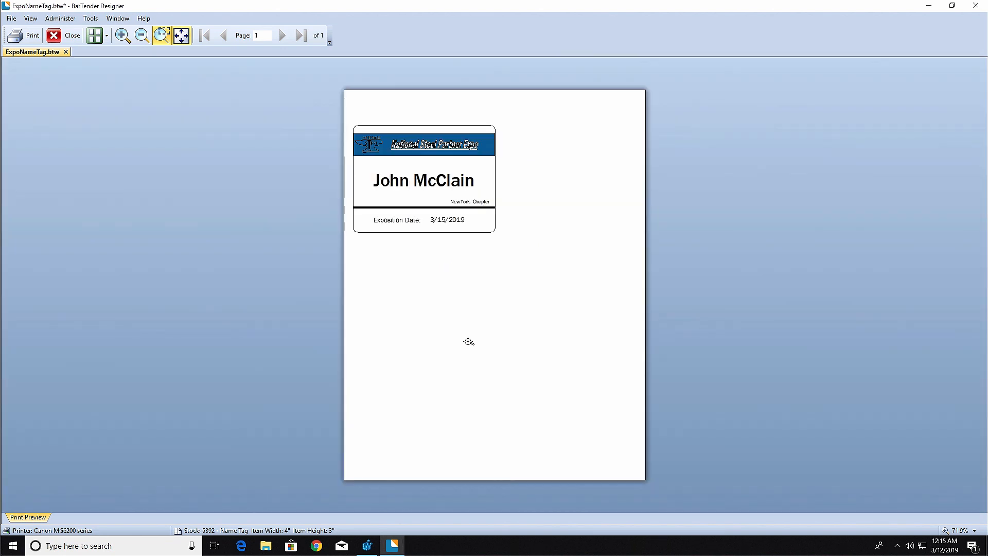